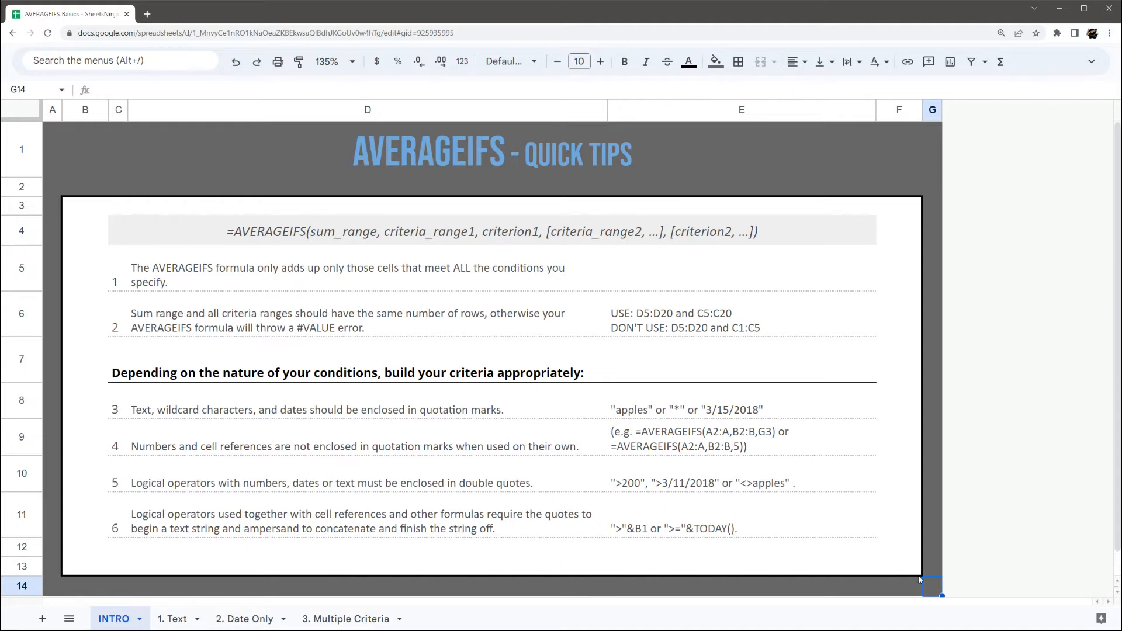
{"action": "mouse_move", "coordinate": [926, 583]}
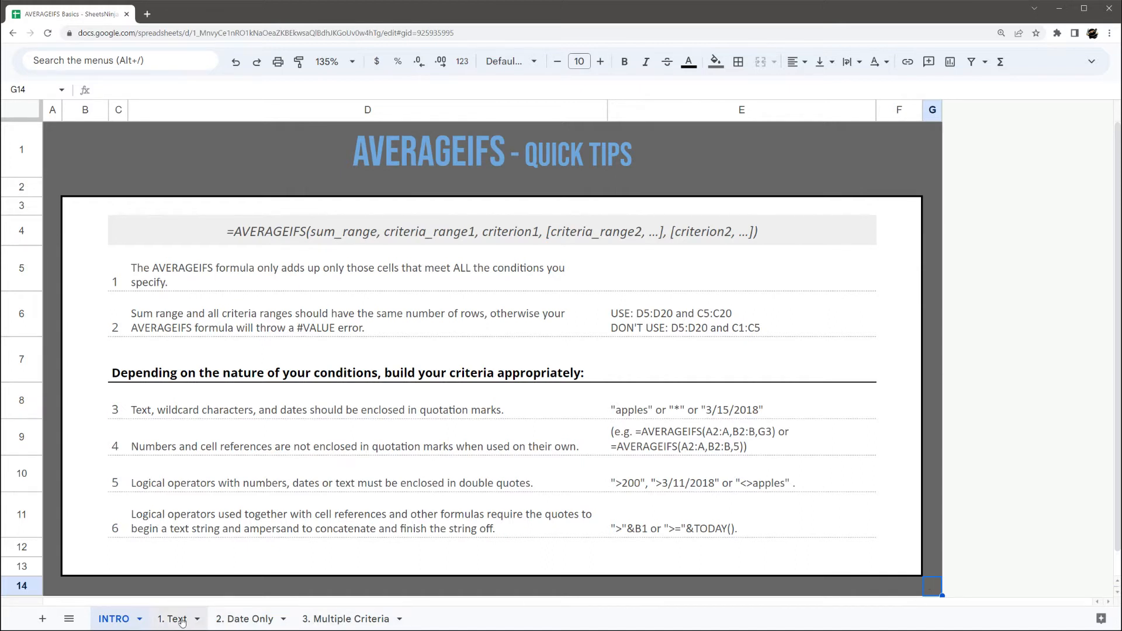
- On the 1. Text sheet, enter =AVERAGEIFS(E5:E22,D5:D22,"Apples") in J5 to get 32
{"action": "left_click", "coordinate": [171, 618]}
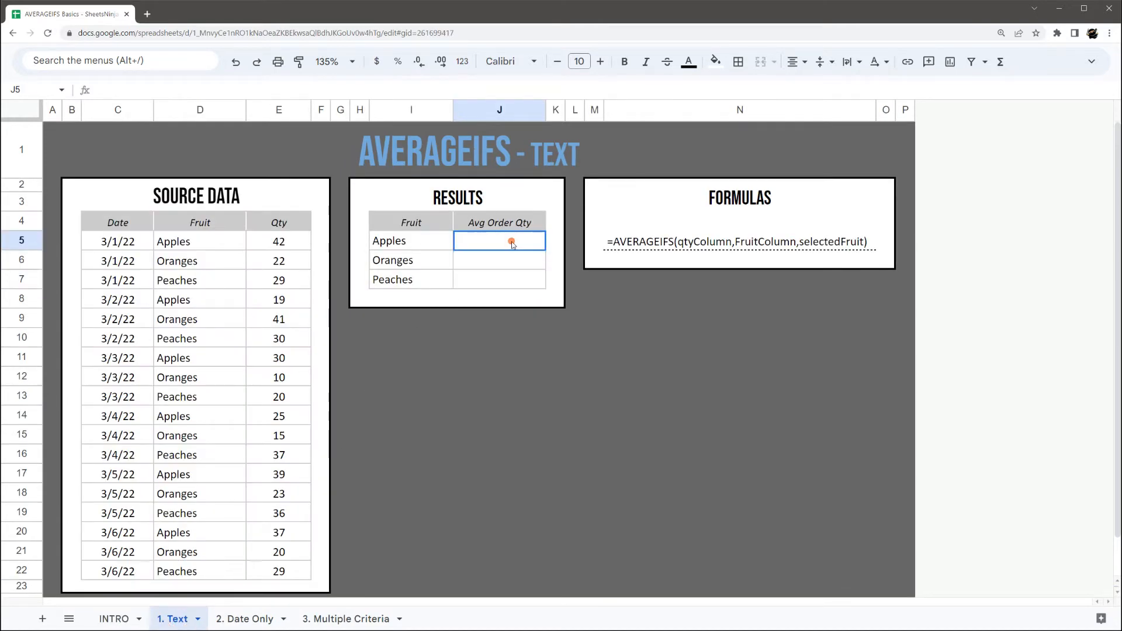
{"action": "type", "text": "=a"}
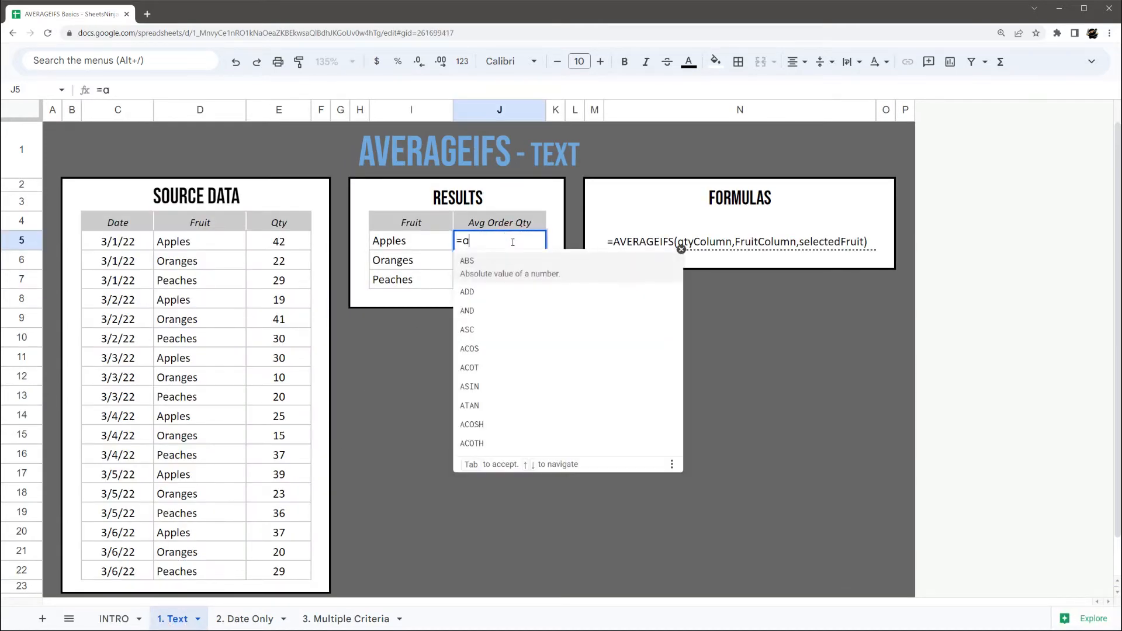
{"action": "type", "text": "verag"}
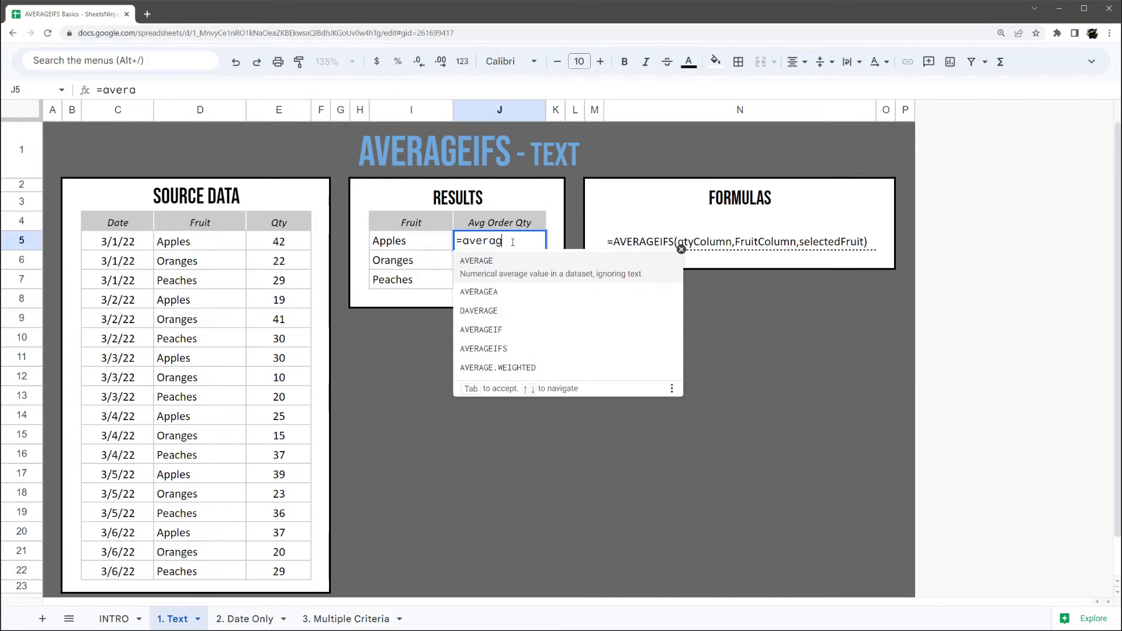
{"action": "type", "text": "eif"}
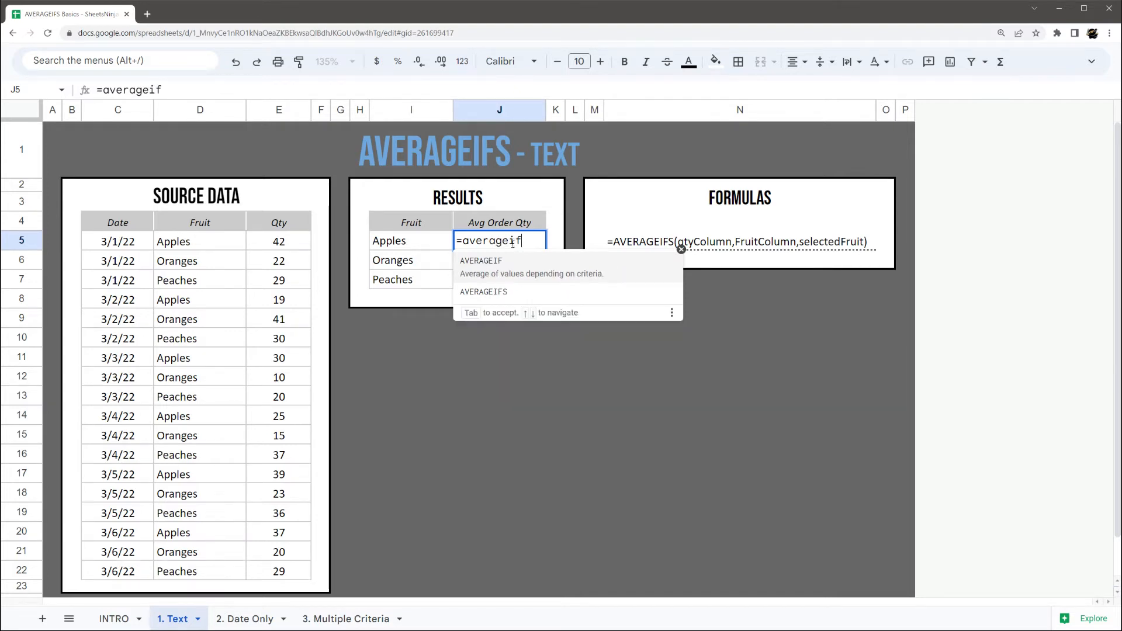
{"action": "mouse_move", "coordinate": [524, 273]}
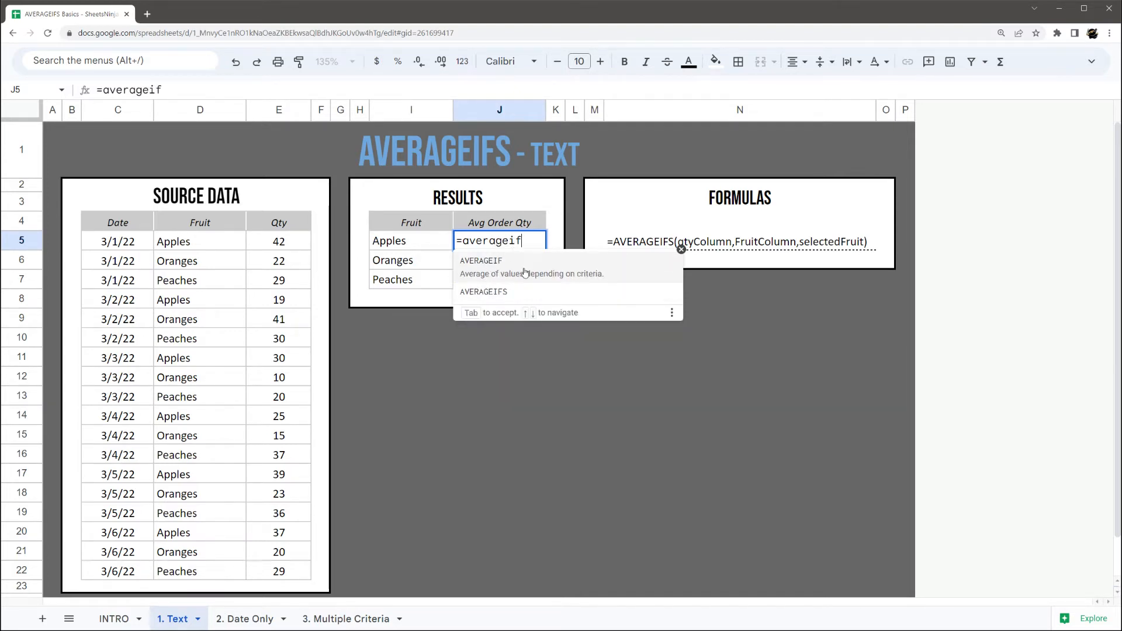
{"action": "type", "text": "s("}
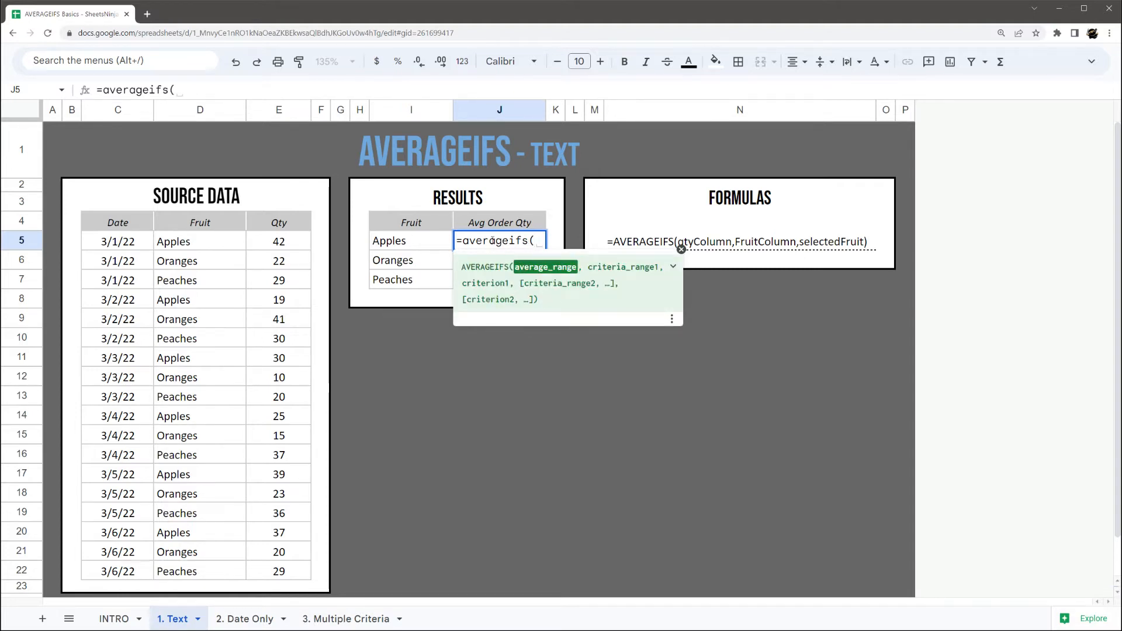
{"action": "mouse_move", "coordinate": [266, 245]}
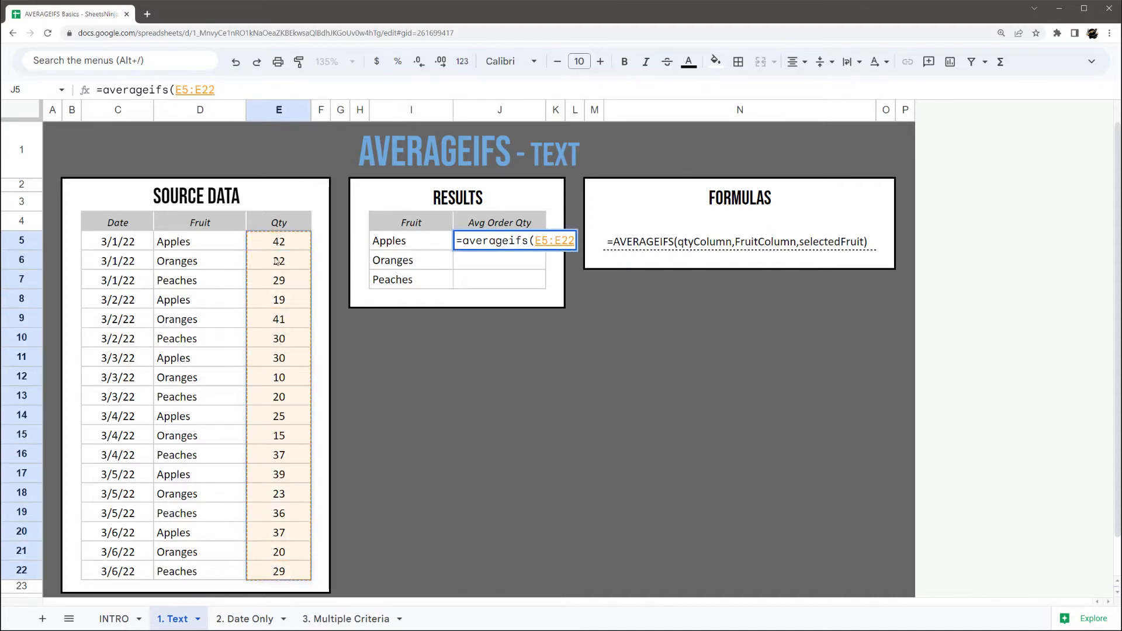
{"action": "type", "text": ","}
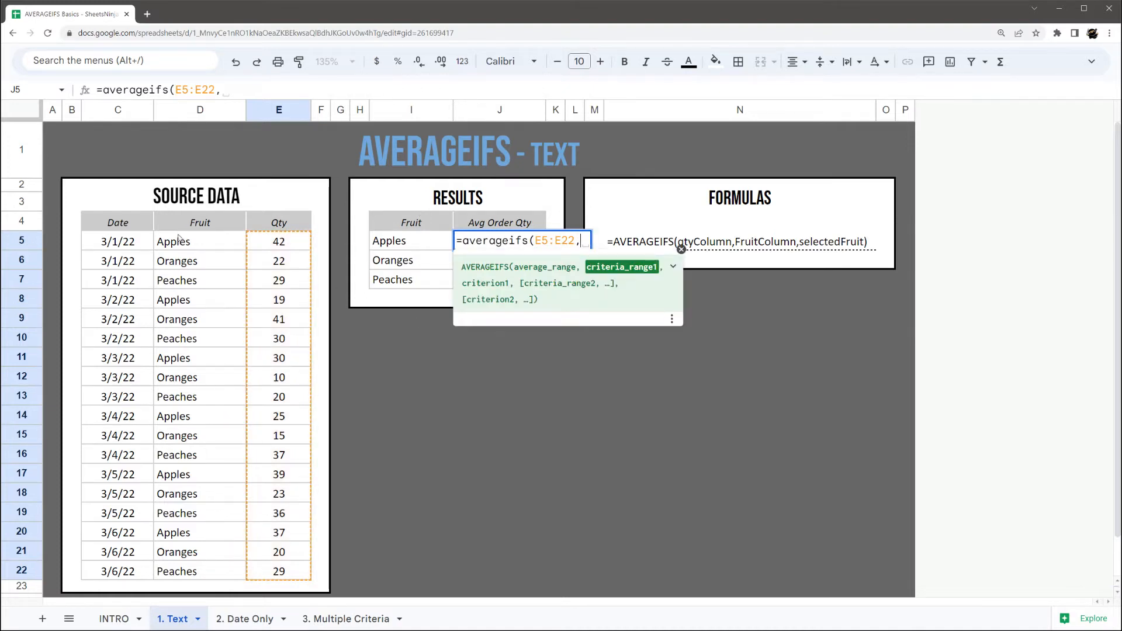
{"action": "left_click_drag", "start_coordinate": [200, 241], "coordinate": [200, 572]}
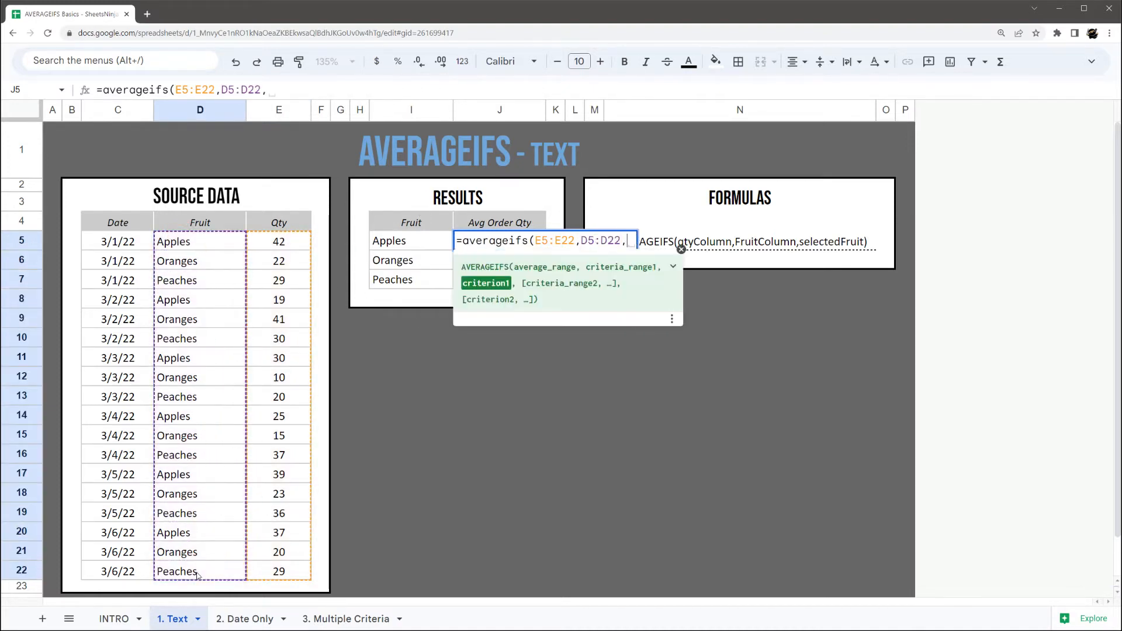
{"action": "type", "text": "\"Appli"}
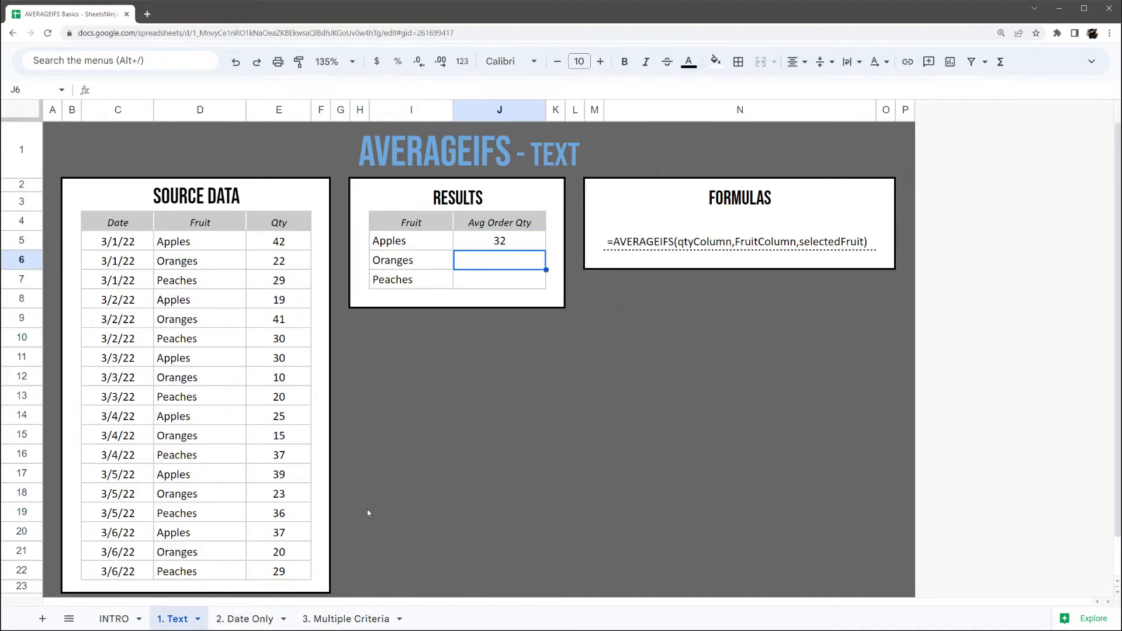
- Edit J5 to use I5 as the criterion with absolute ranges, then fill down to J7
{"action": "left_click", "coordinate": [499, 241]}
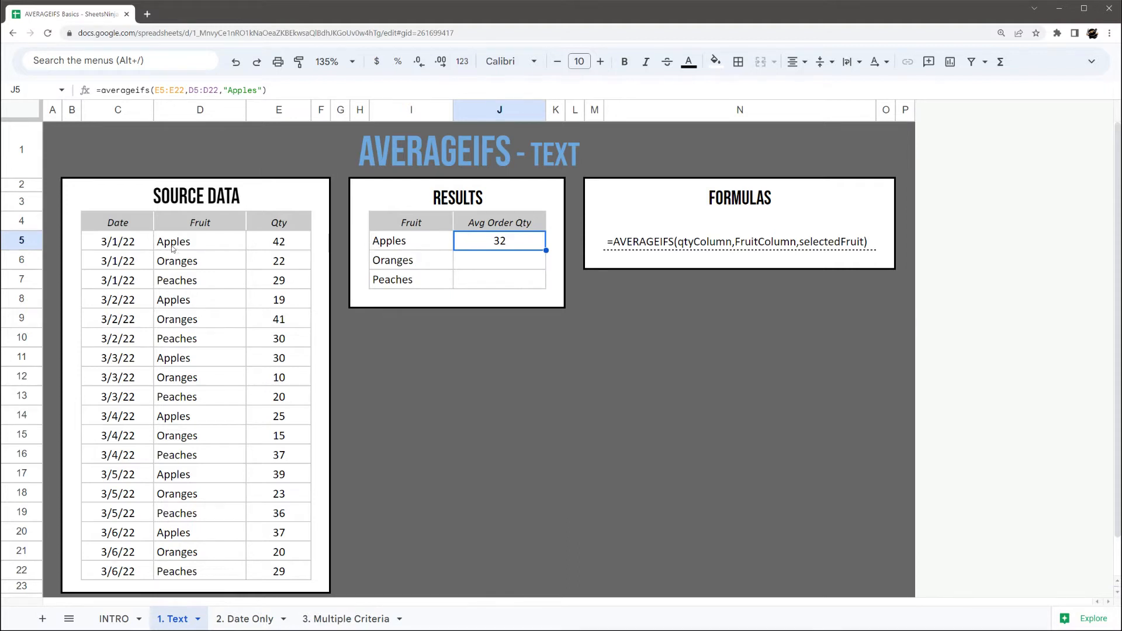
{"action": "mouse_move", "coordinate": [432, 229]}
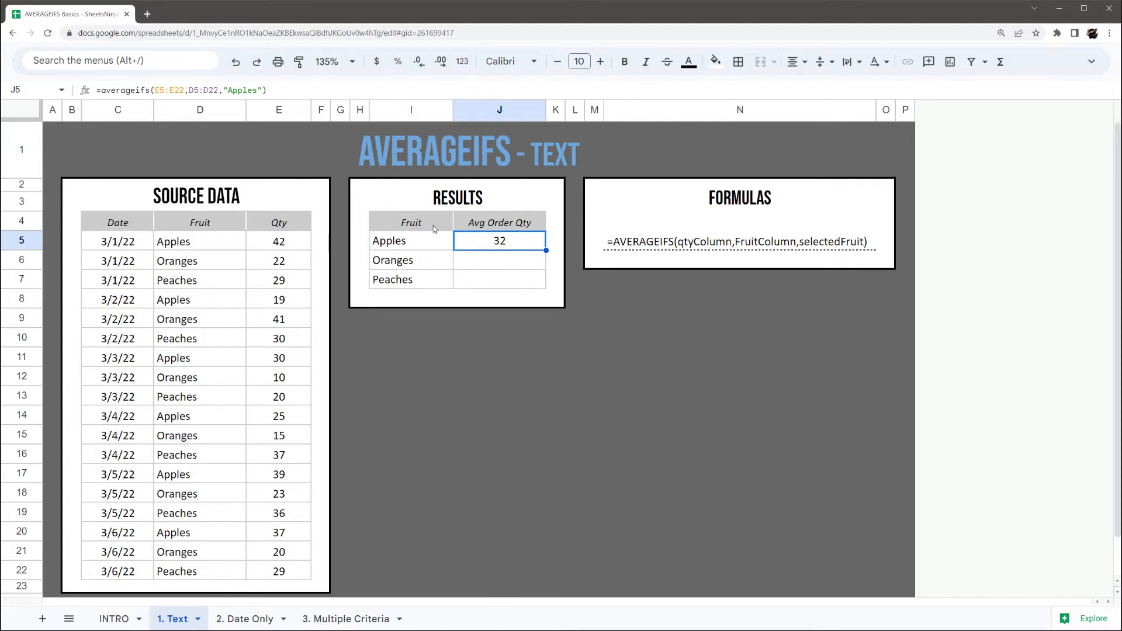
{"action": "double_click", "coordinate": [499, 241]}
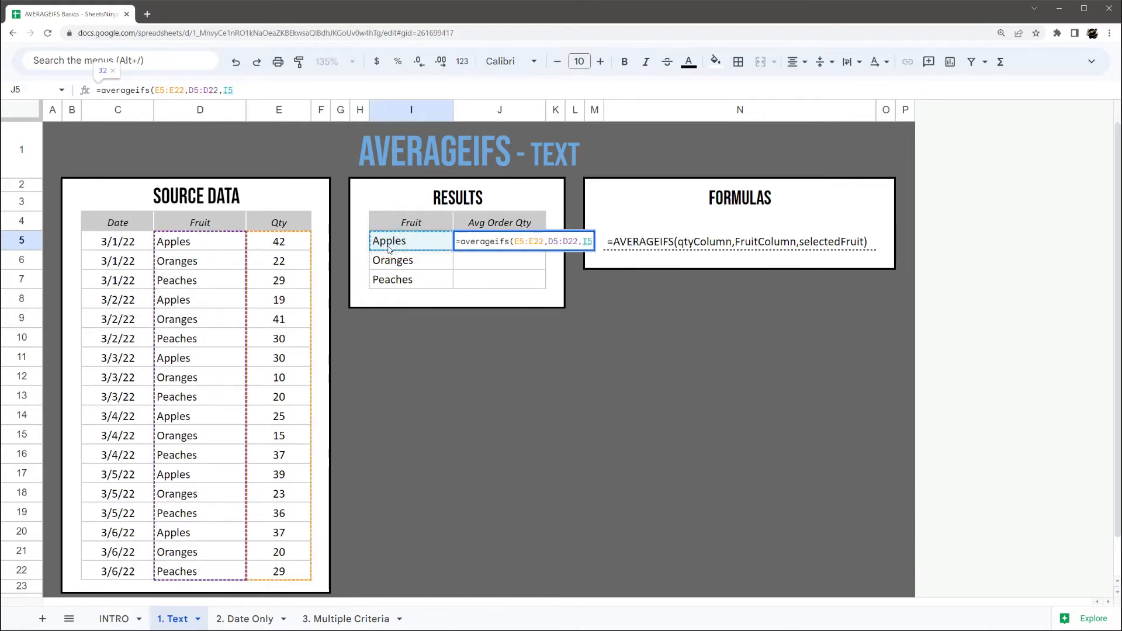
{"action": "key", "text": "Enter"}
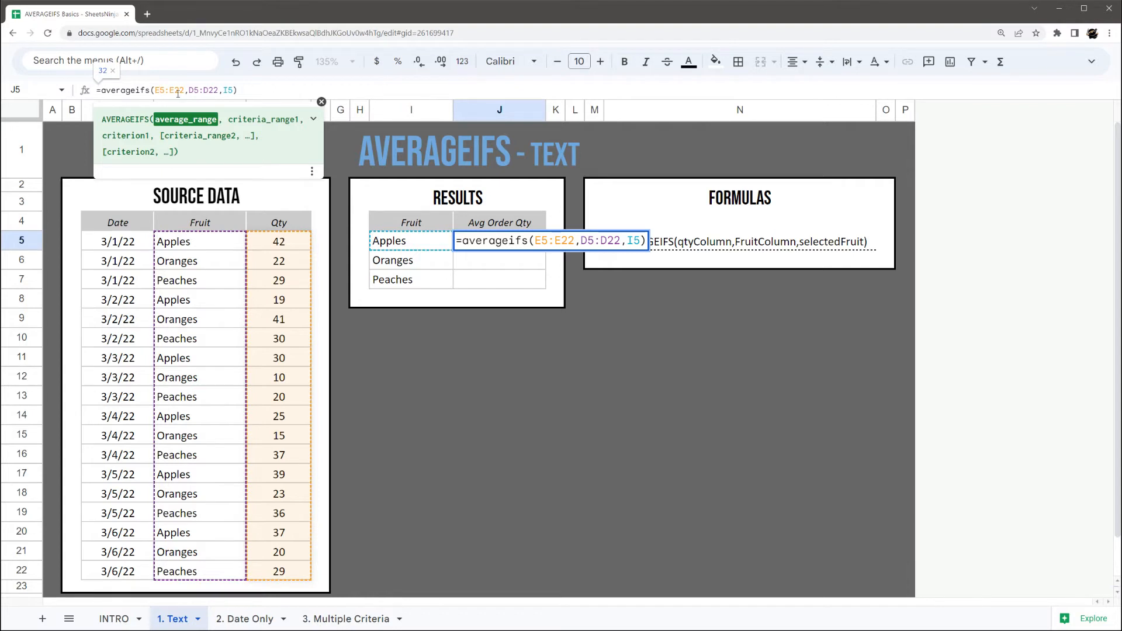
{"action": "key", "text": "f4"}
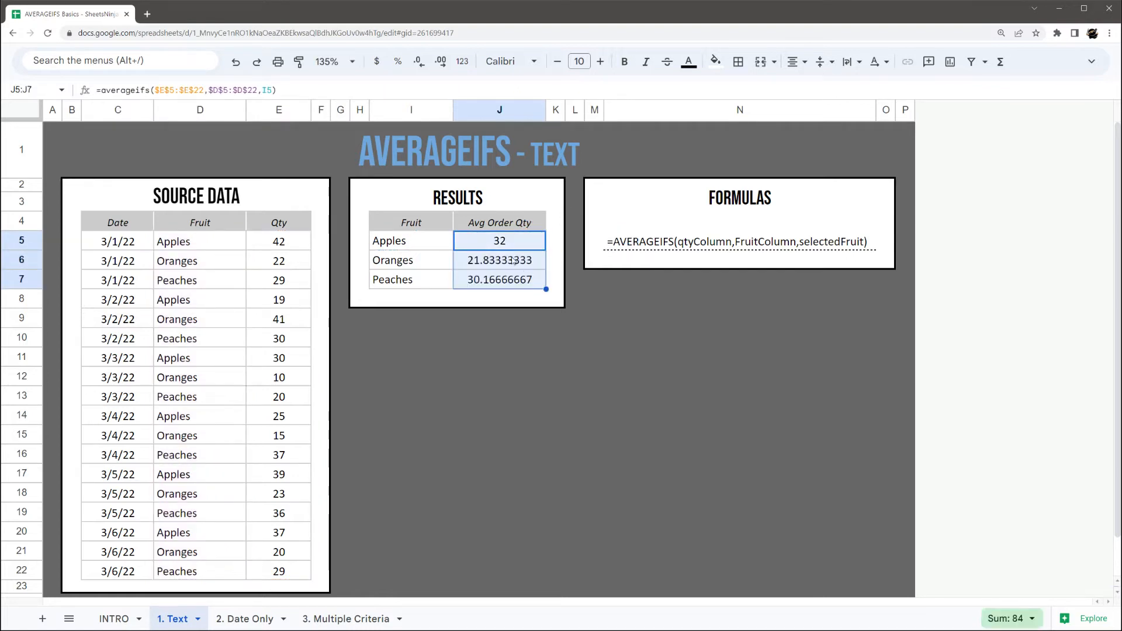
- Check the Oranges and Peaches formulas, then set the 3/1/22 Oranges quantity in E6 to 30
{"action": "left_click", "coordinate": [499, 259]}
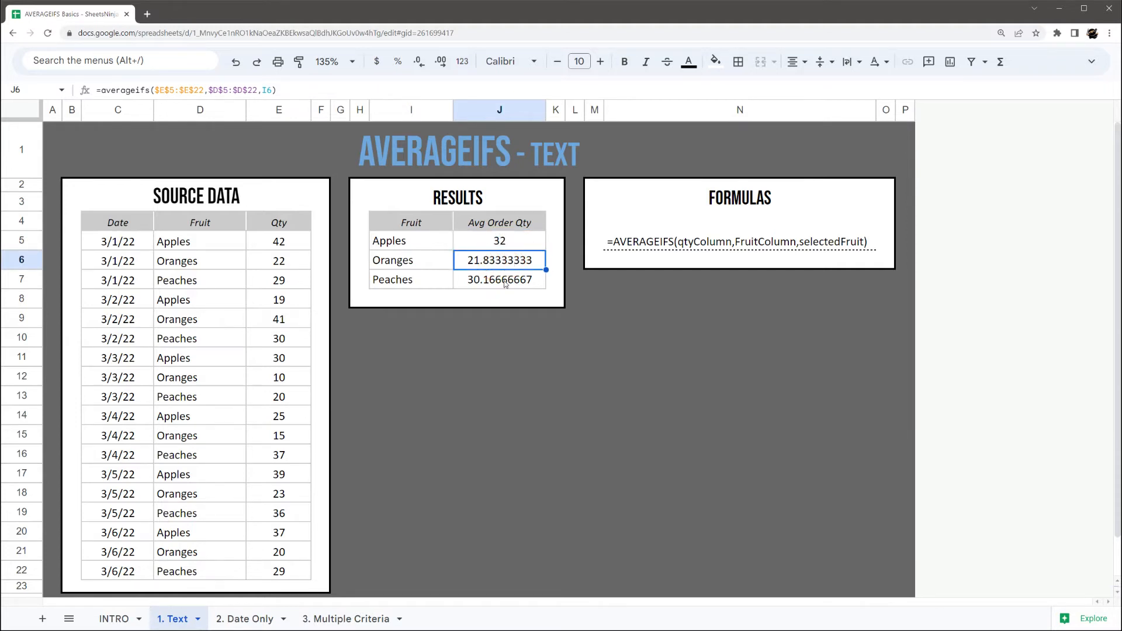
{"action": "left_click", "coordinate": [499, 279]}
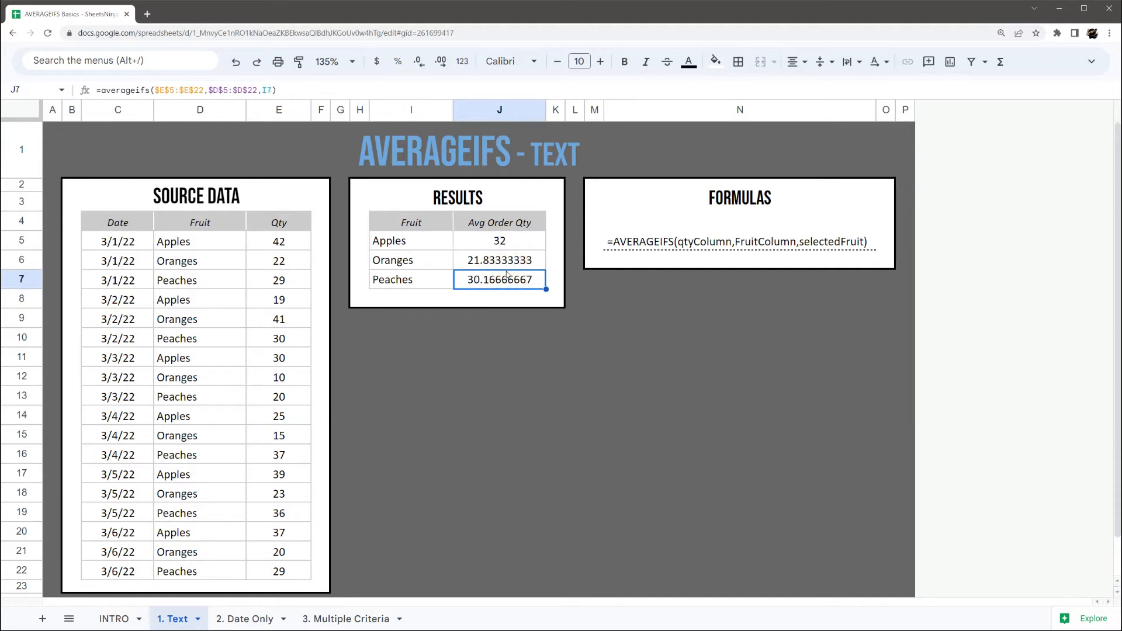
{"action": "left_click", "coordinate": [278, 259]}
{"action": "type", "text": "30"}
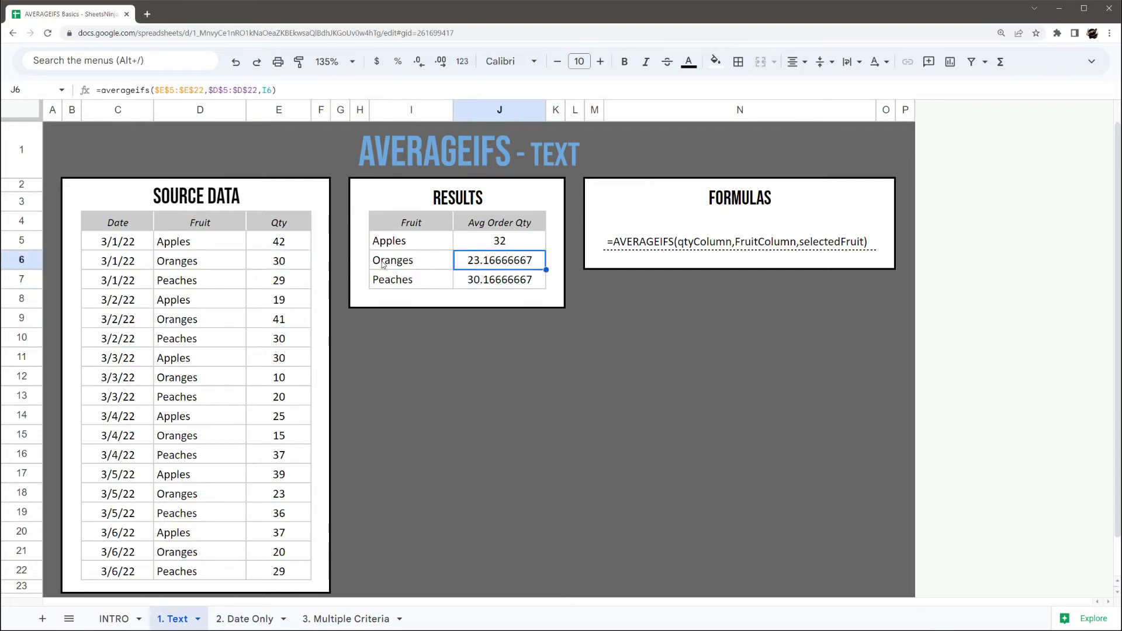
- On the Date Only sheet, enter =AVERAGEIFS(E5:E22,C5:C22,I5) in K5 to get 31
{"action": "left_click", "coordinate": [244, 619]}
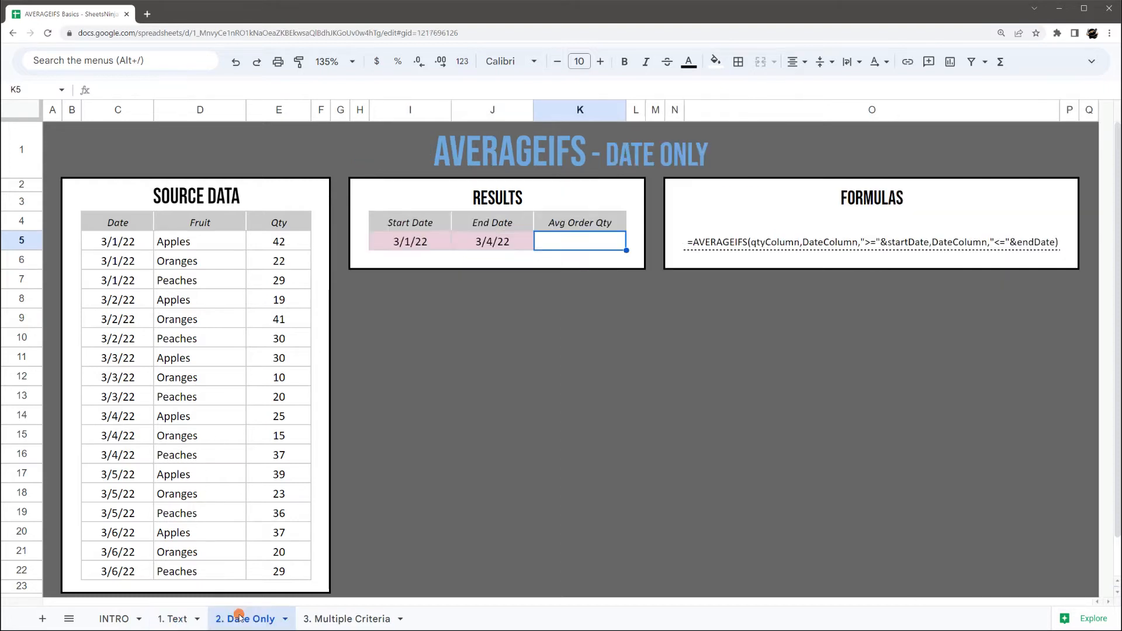
{"action": "mouse_move", "coordinate": [573, 250]}
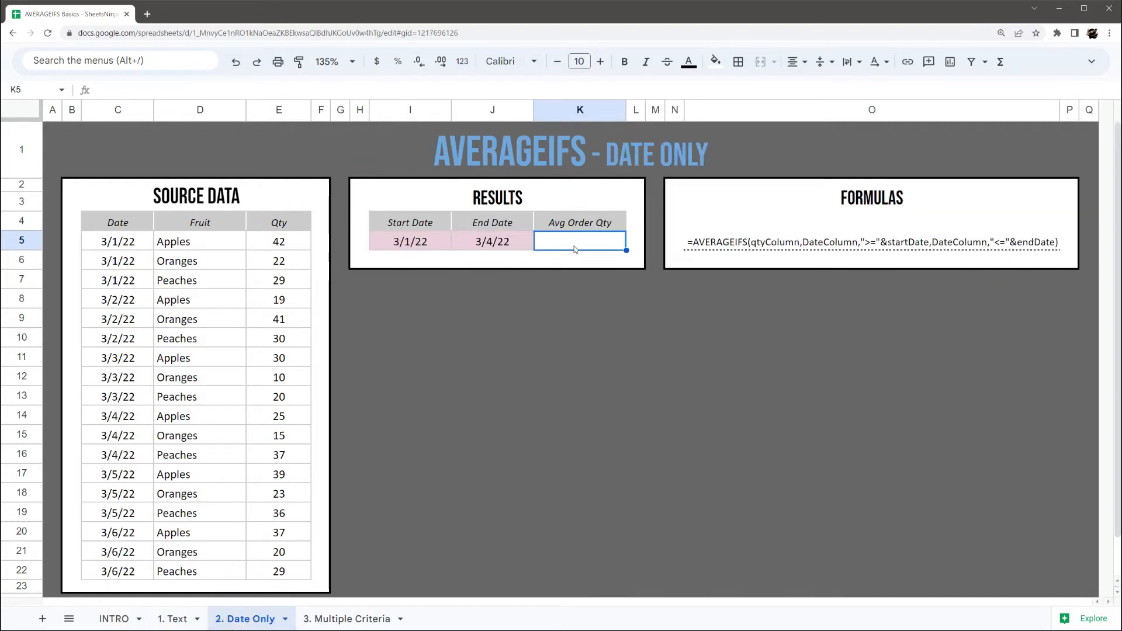
{"action": "type", "text": "=avera"}
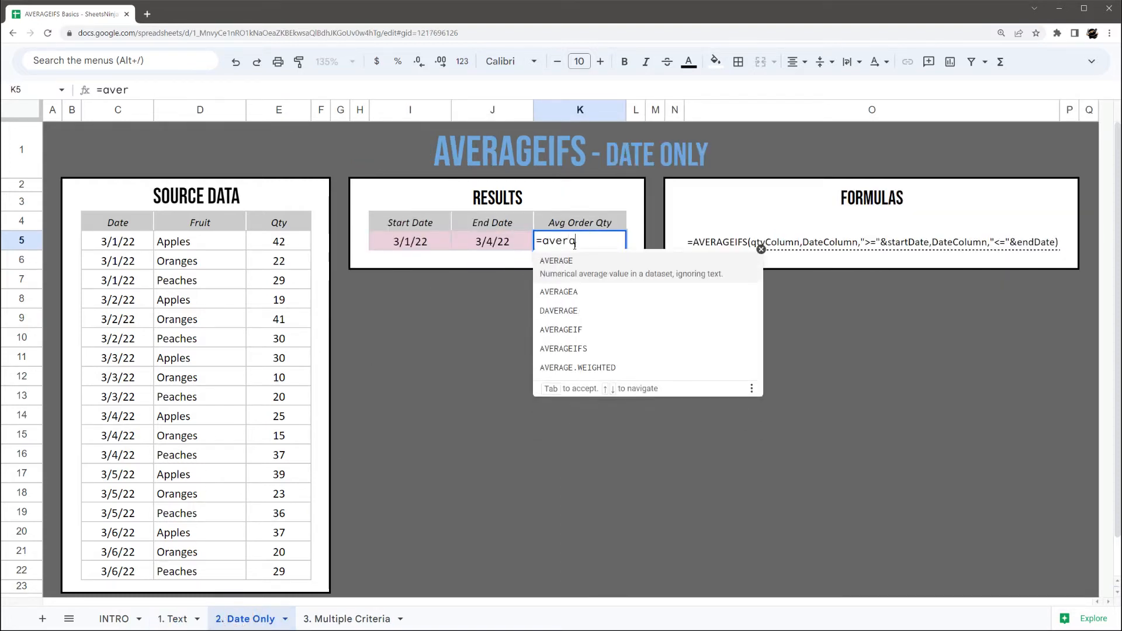
{"action": "type", "text": "ageifs("}
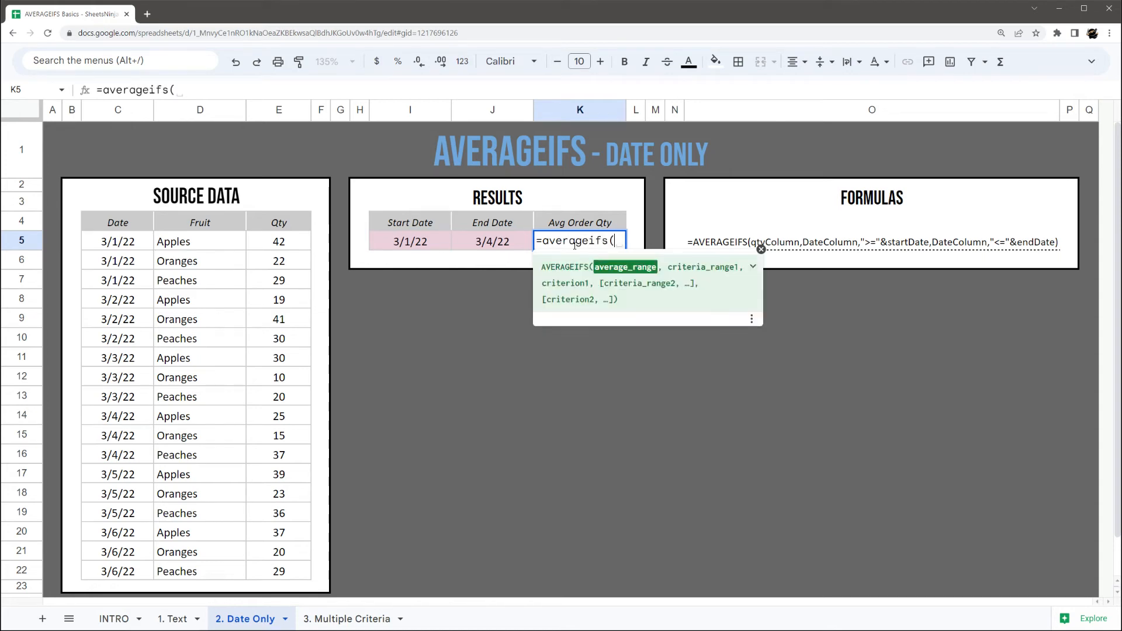
{"action": "left_click_drag", "start_coordinate": [278, 241], "coordinate": [278, 494]}
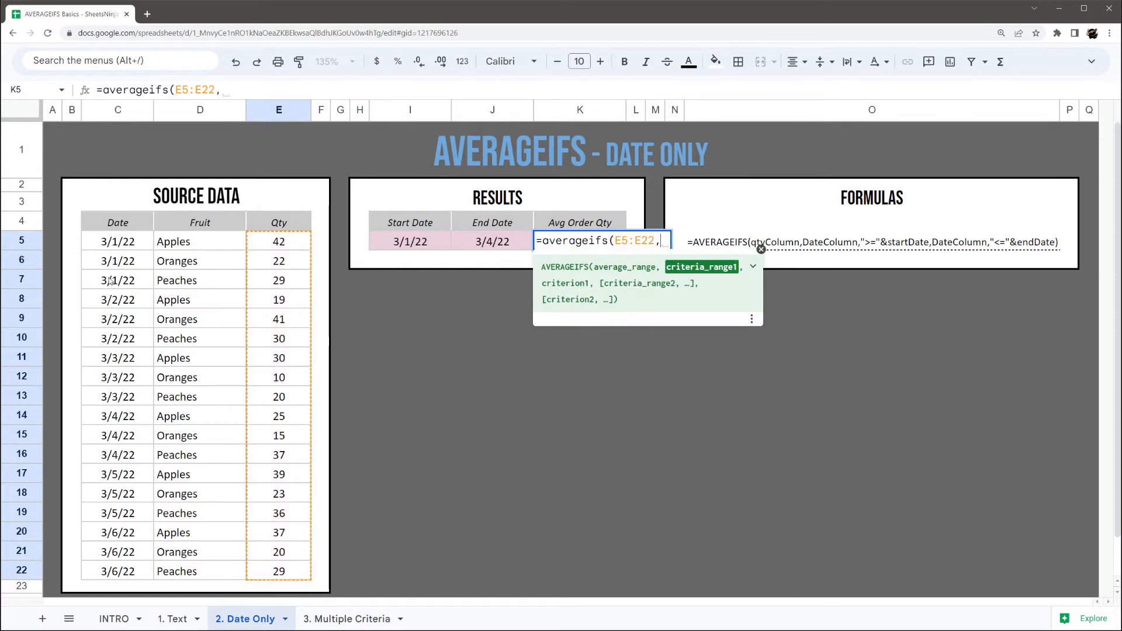
{"action": "left_click_drag", "start_coordinate": [117, 241], "coordinate": [116, 571]}
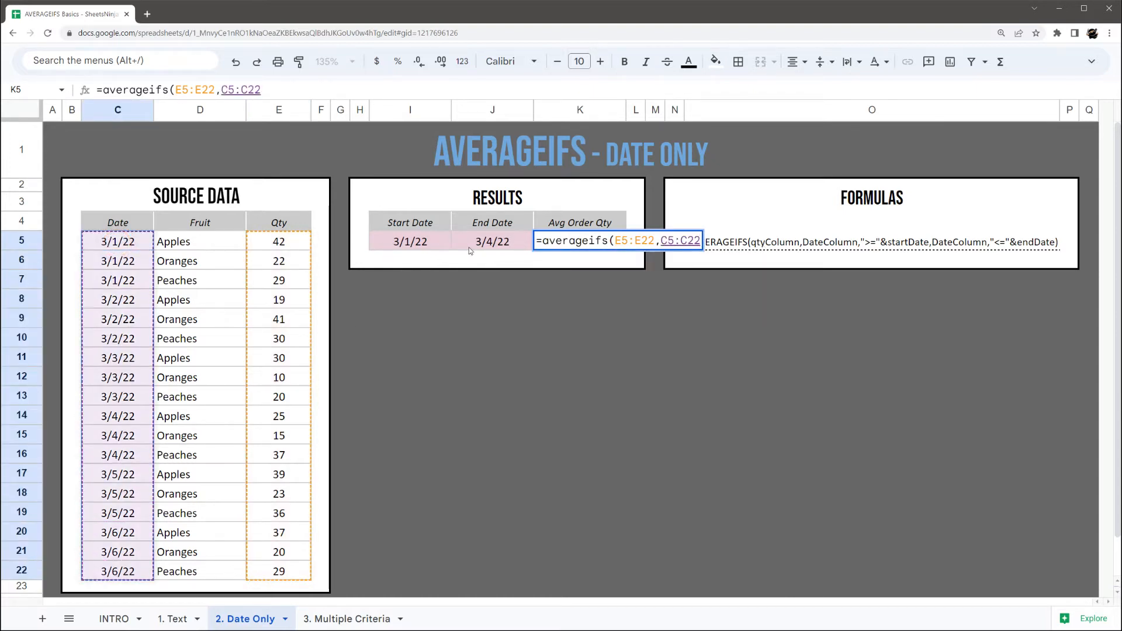
{"action": "left_click", "coordinate": [411, 241]}
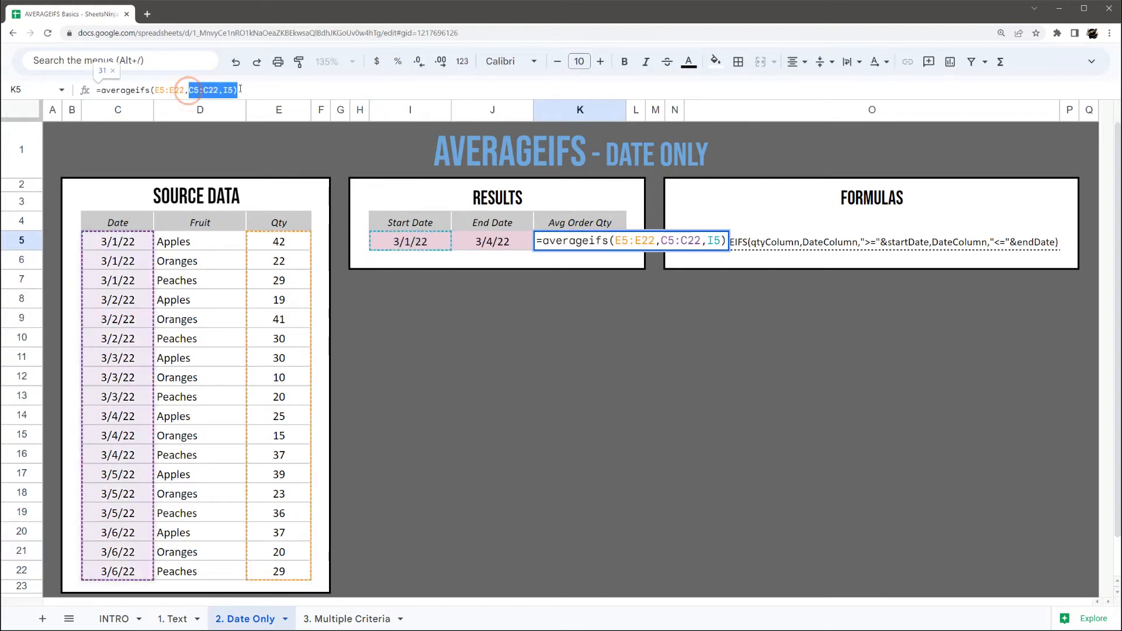
{"action": "key", "text": "enter"}
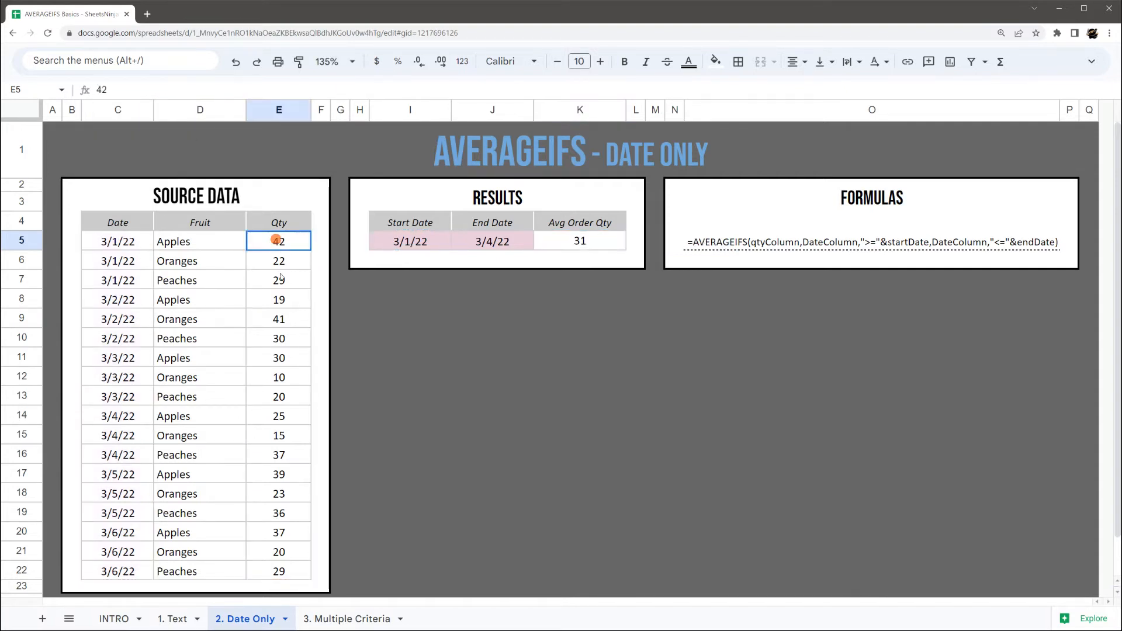
- Check the Qty total, then reopen K5 and strip the start-date criterion from the formula
{"action": "left_click_drag", "start_coordinate": [278, 241], "coordinate": [279, 586]}
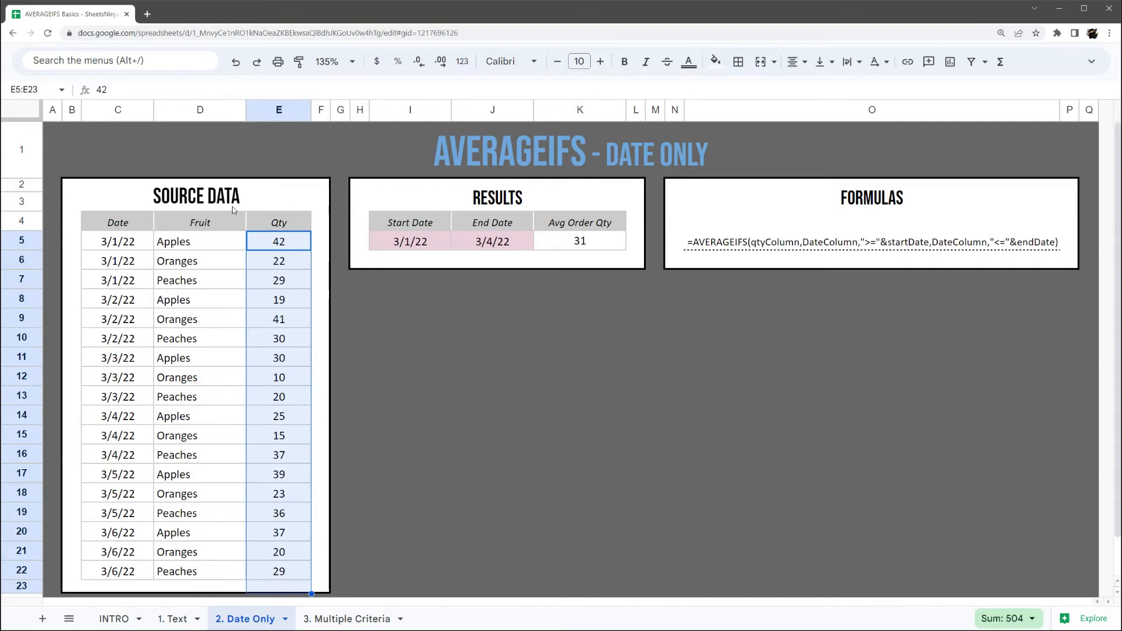
{"action": "left_click", "coordinate": [579, 241]}
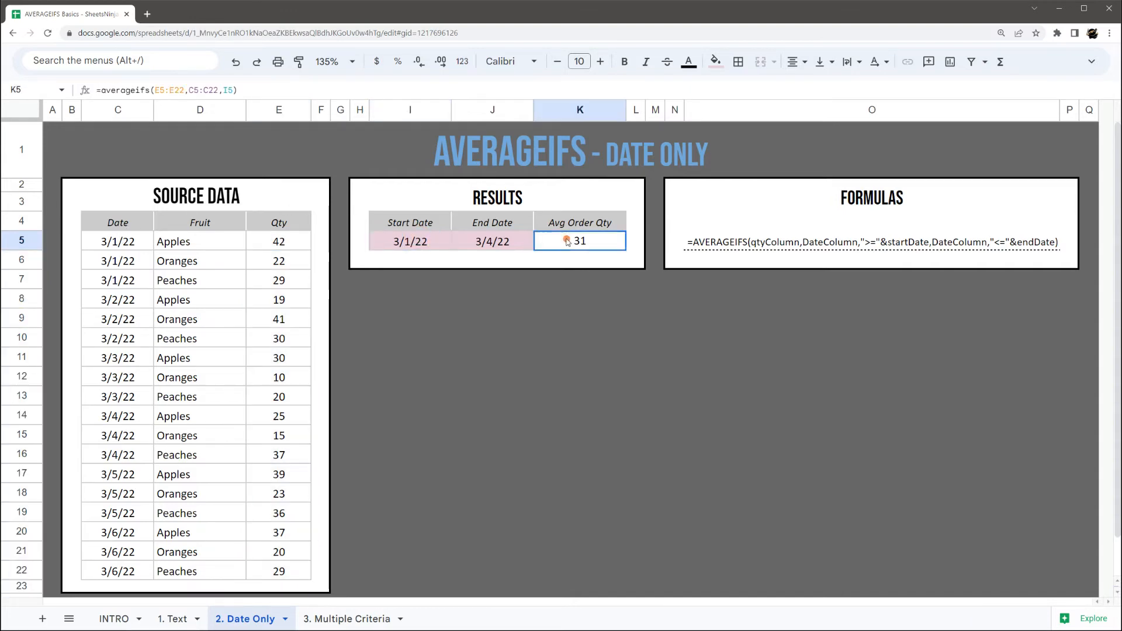
{"action": "double_click", "coordinate": [579, 241]}
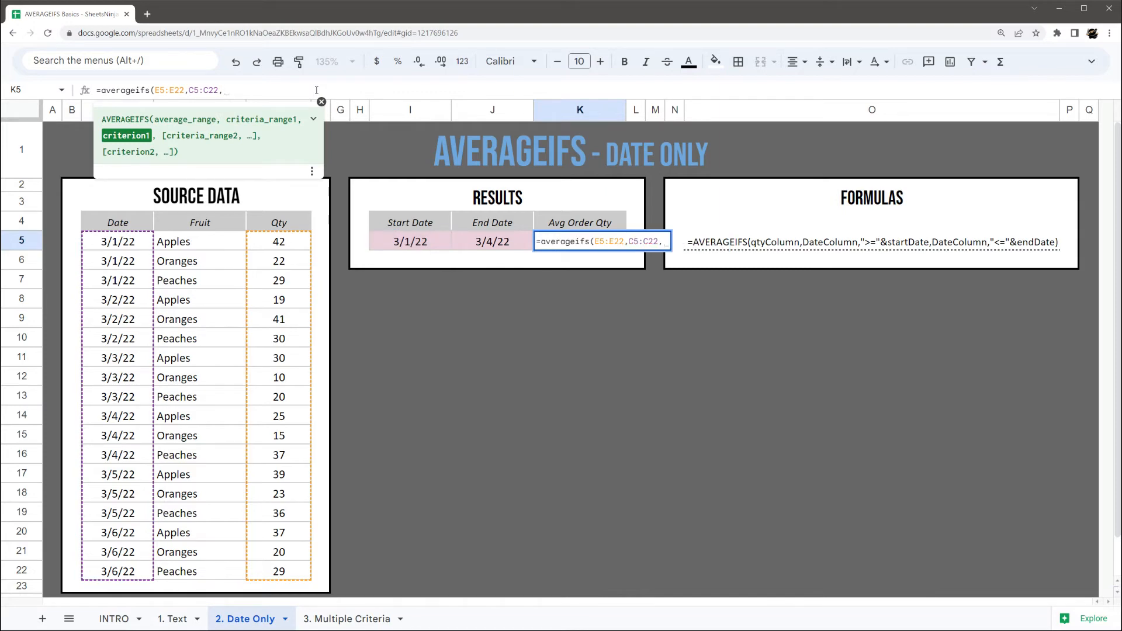
- Extend K5 with ">="&I5, C5:C22, "<="&J5 so it averages 26.67 for the date range
{"action": "type", "text": "\""}
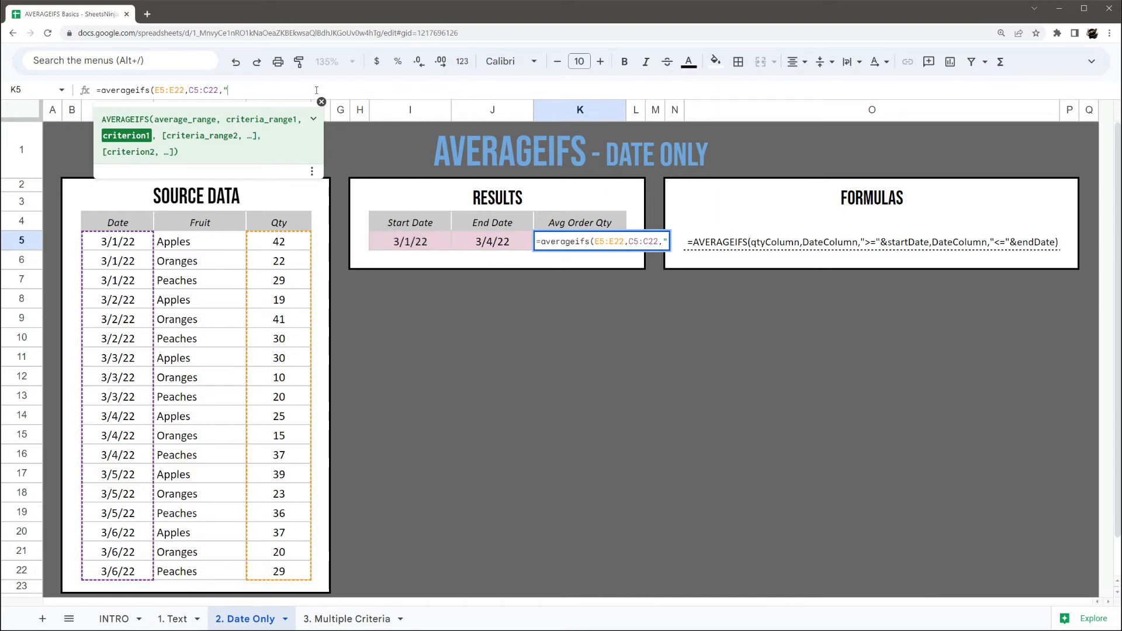
{"action": "type", "text": ">="}
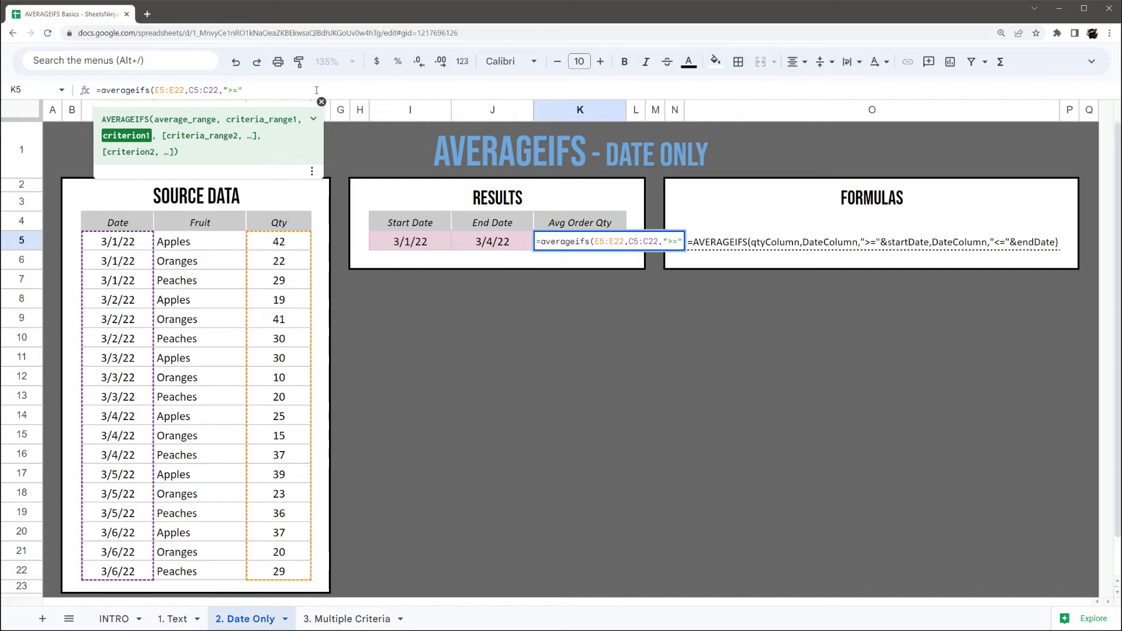
{"action": "type", "text": "&"}
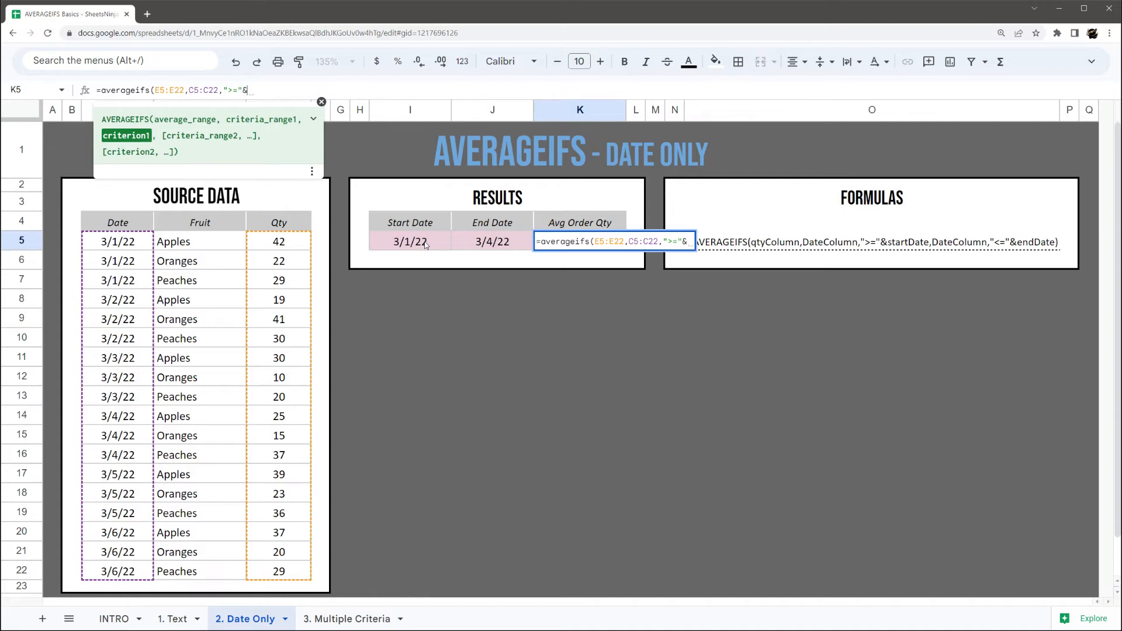
{"action": "left_click", "coordinate": [410, 240]}
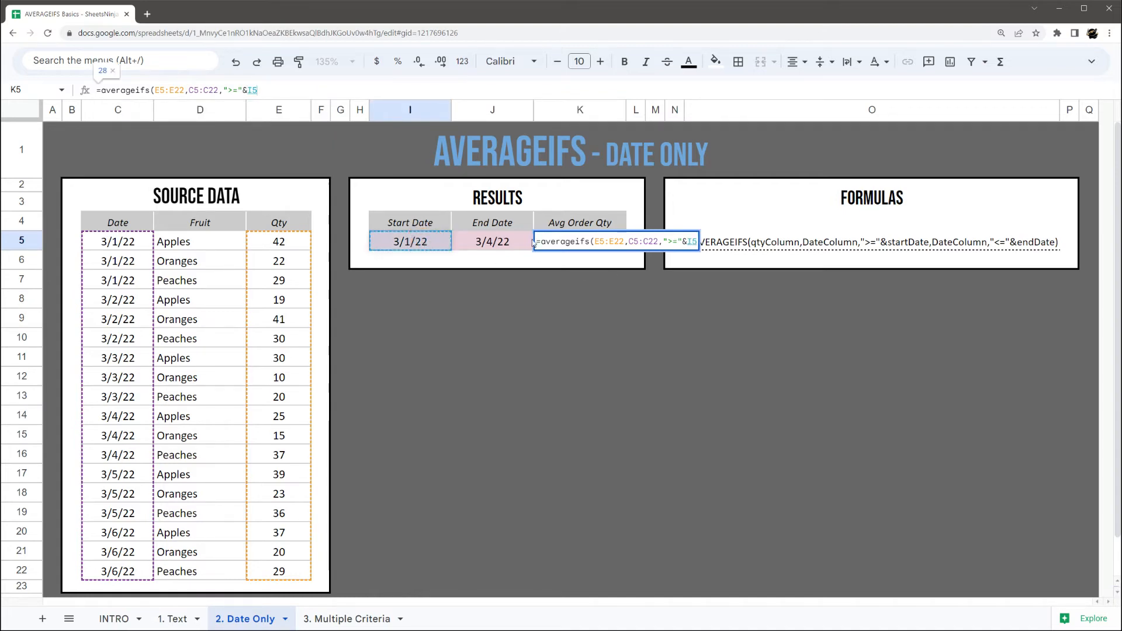
{"action": "type", "text": ",C5:C22"}
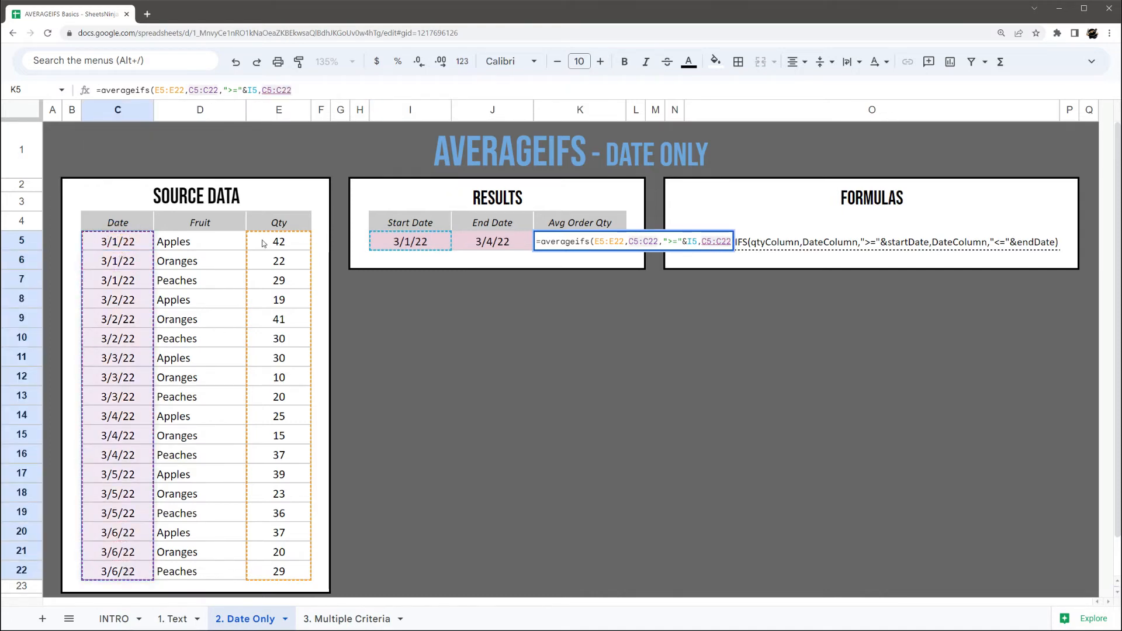
{"action": "type", "text": ","}
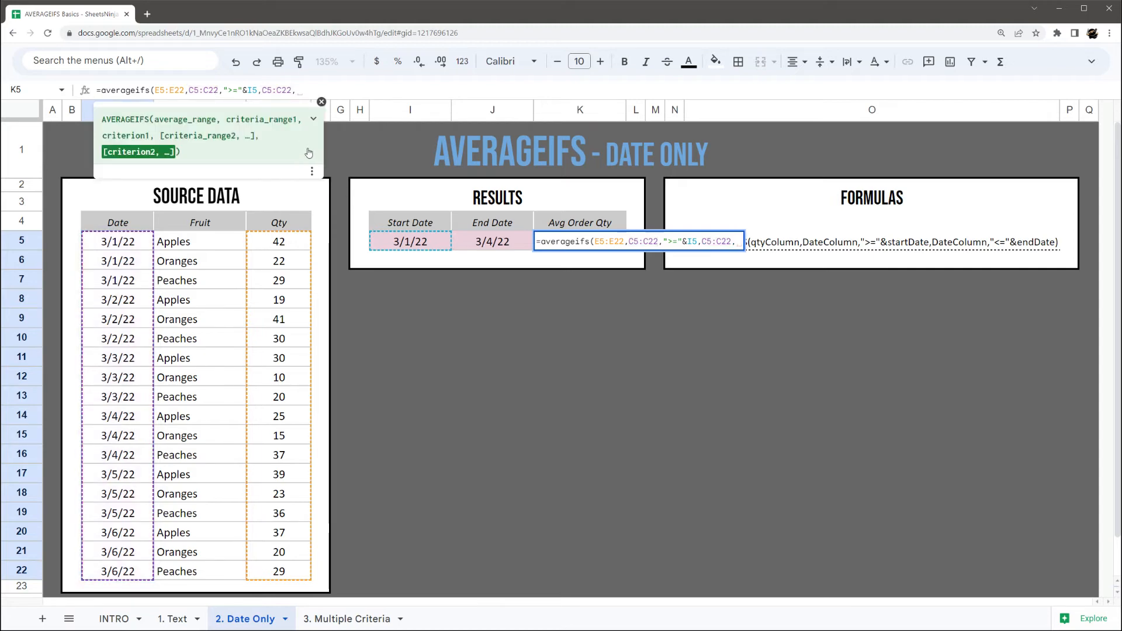
{"action": "type", "text": "\"<=\""}
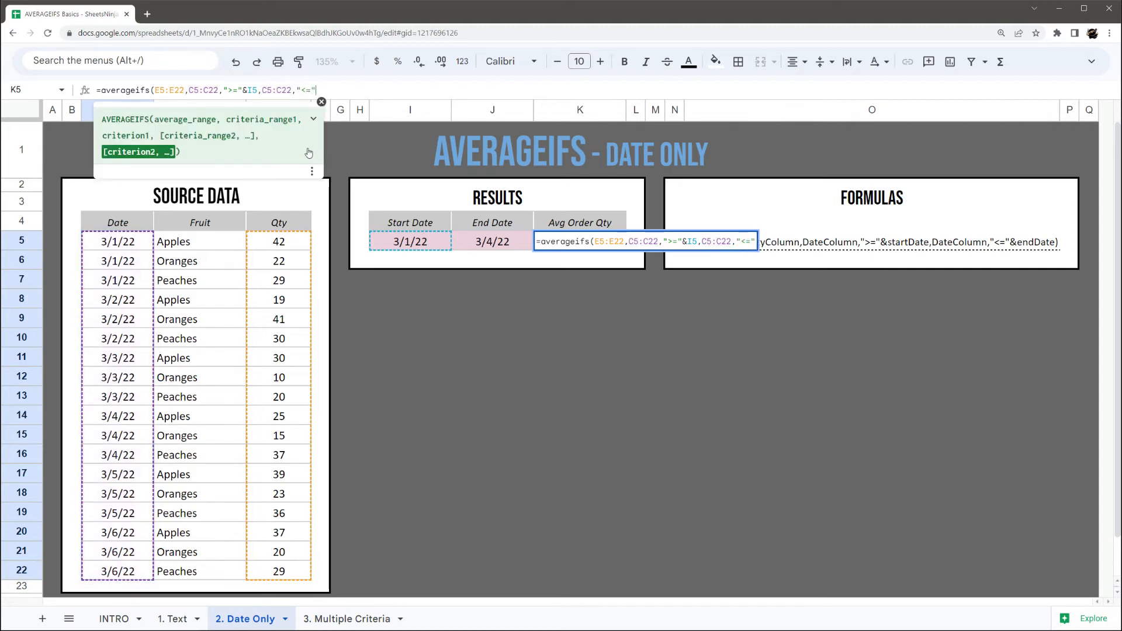
{"action": "type", "text": "&"}
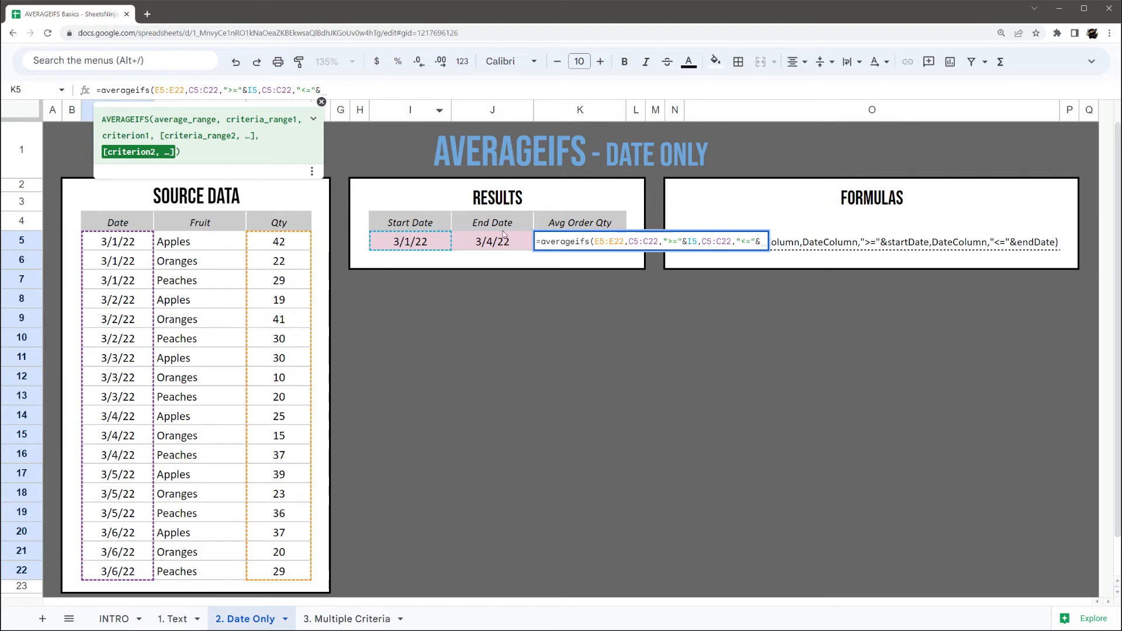
{"action": "left_click", "coordinate": [492, 241]}
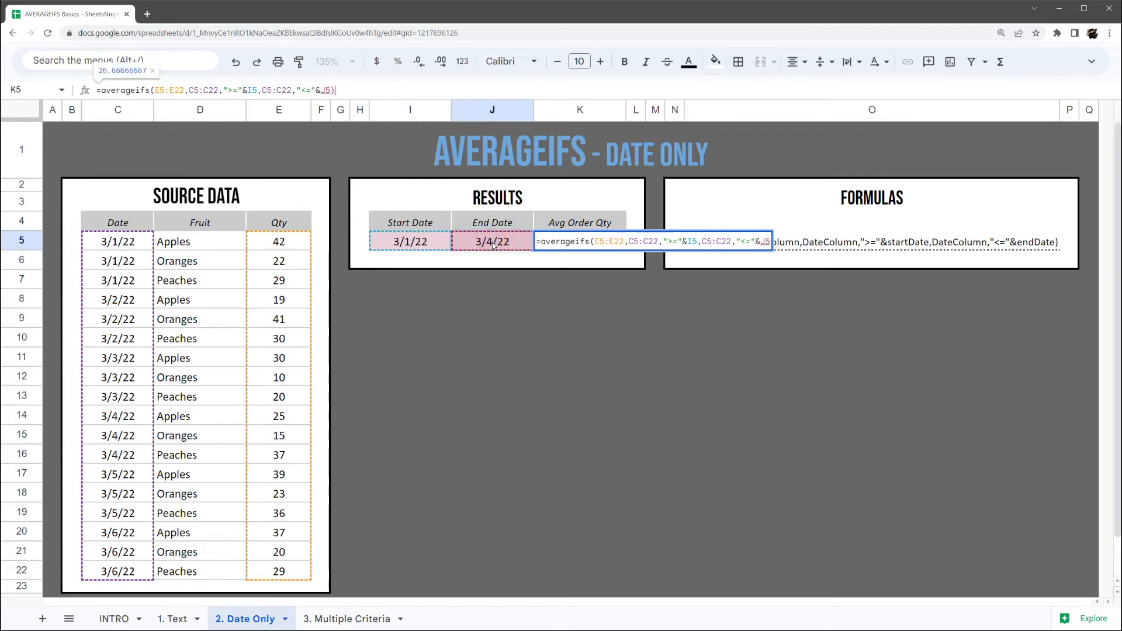
{"action": "key", "text": "Enter"}
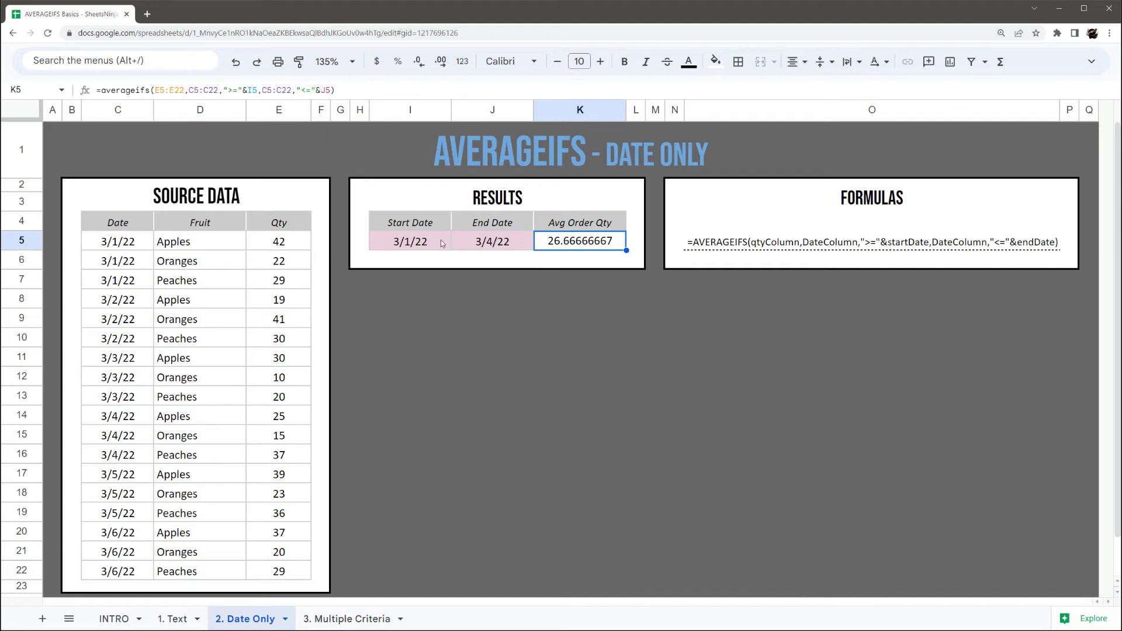
{"action": "mouse_move", "coordinate": [434, 245]}
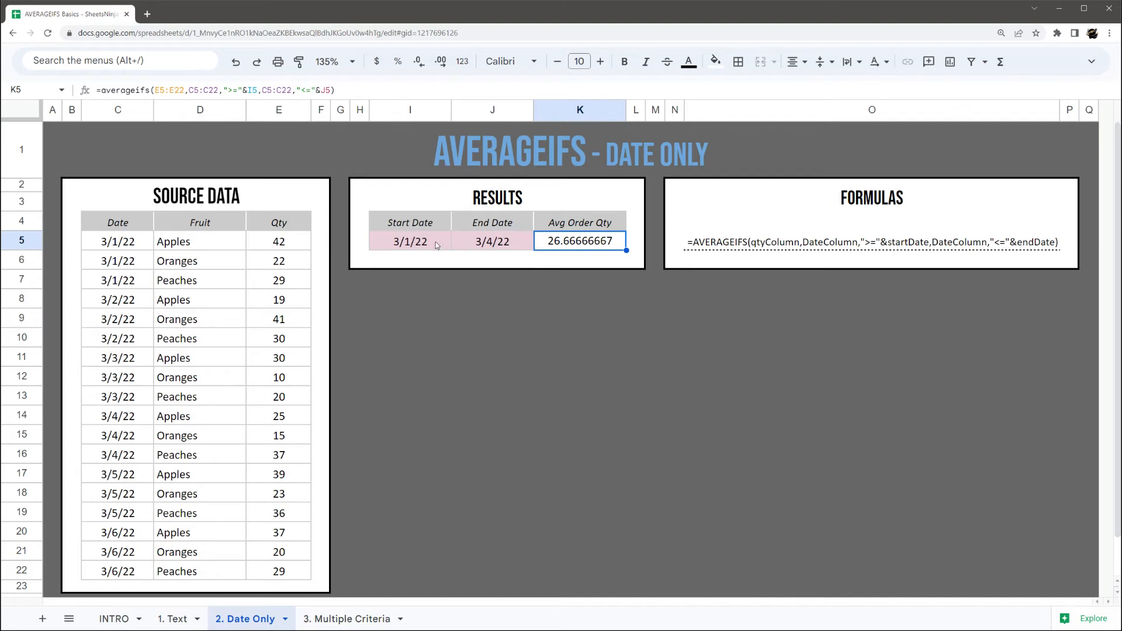
- Set the end date to 3/5/22, then move to the 3. Multiple Criteria sheet
{"action": "left_click", "coordinate": [411, 241]}
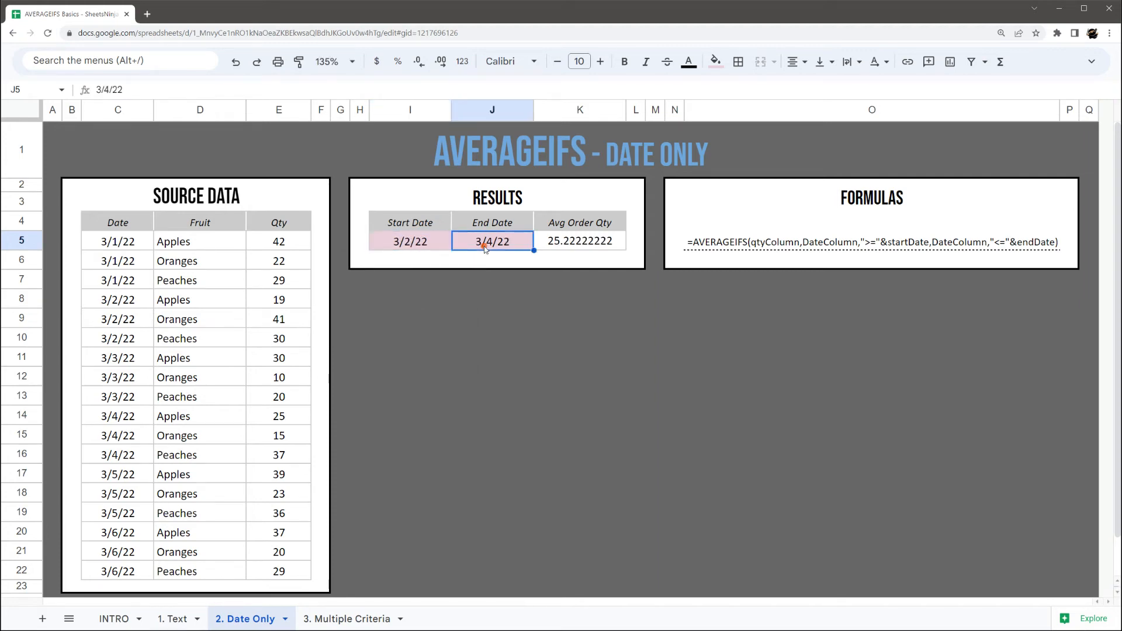
{"action": "type", "text": "3/5/22"}
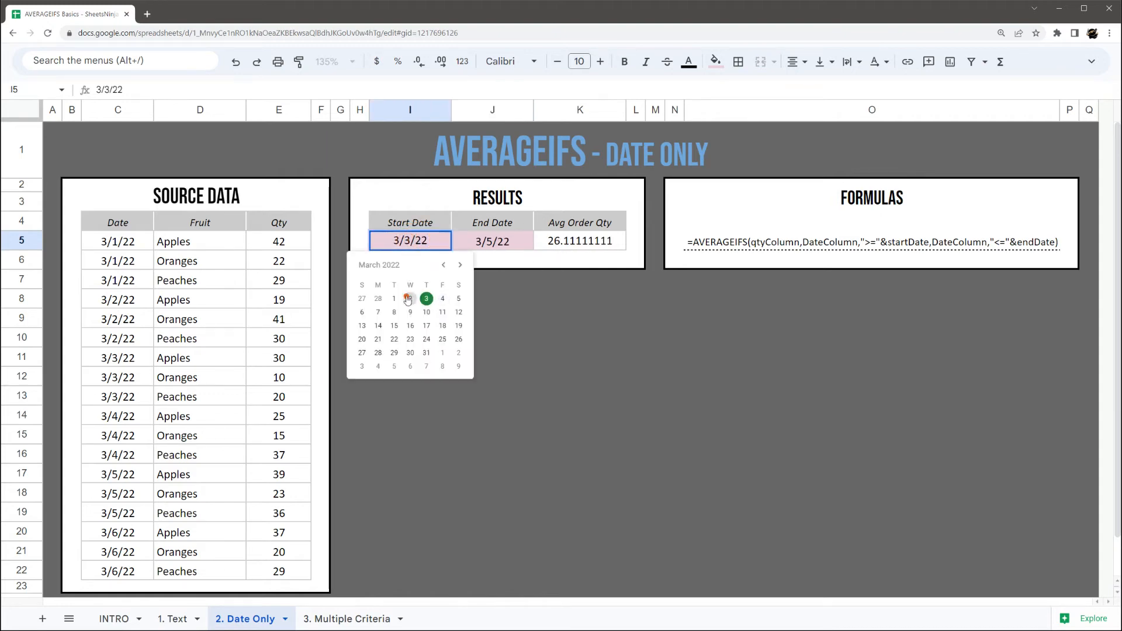
{"action": "left_click", "coordinate": [348, 618]}
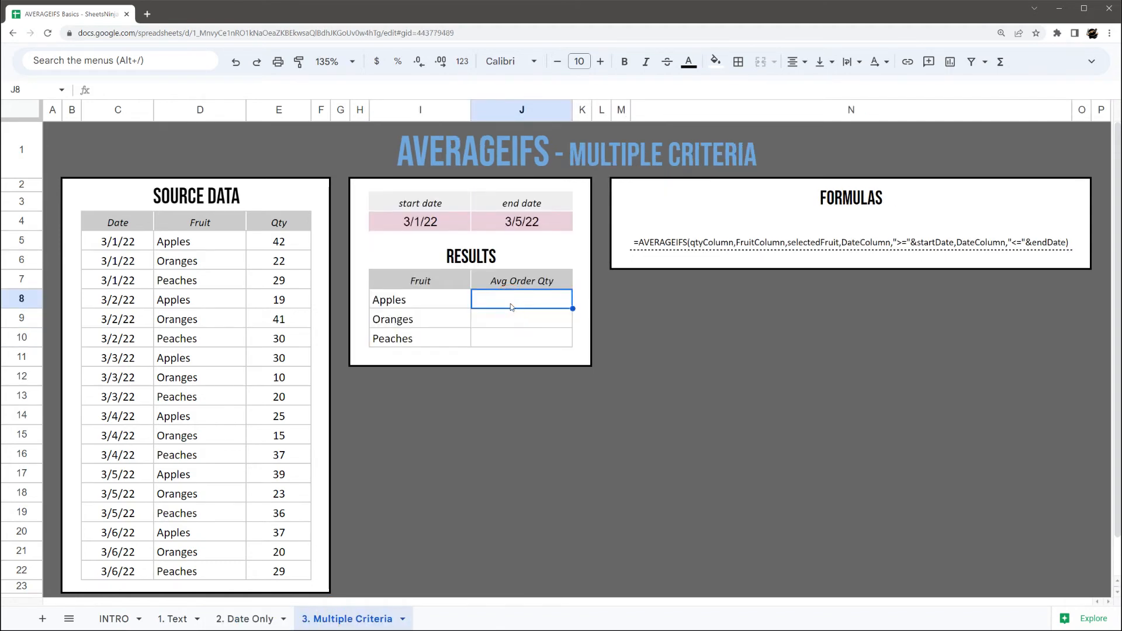
- Start J8 with =AVERAGEIFS over Qty E5:E22 and dates C5:C22 ">="&I4 start date
{"action": "type", "text": "=averageifs("}
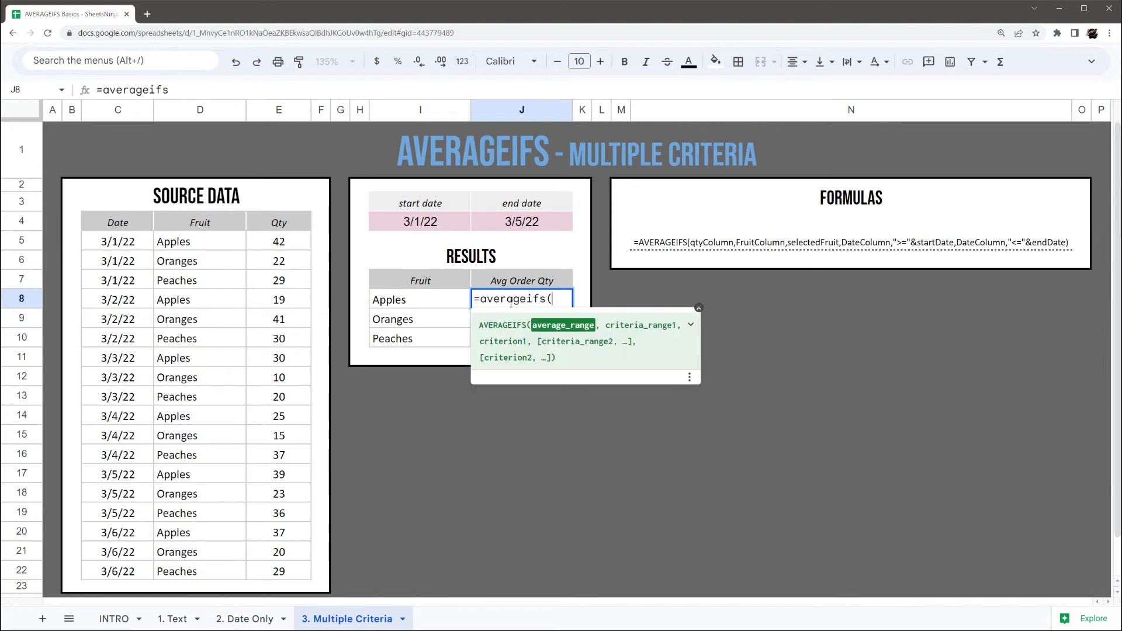
{"action": "left_click_drag", "start_coordinate": [278, 240], "coordinate": [278, 260]}
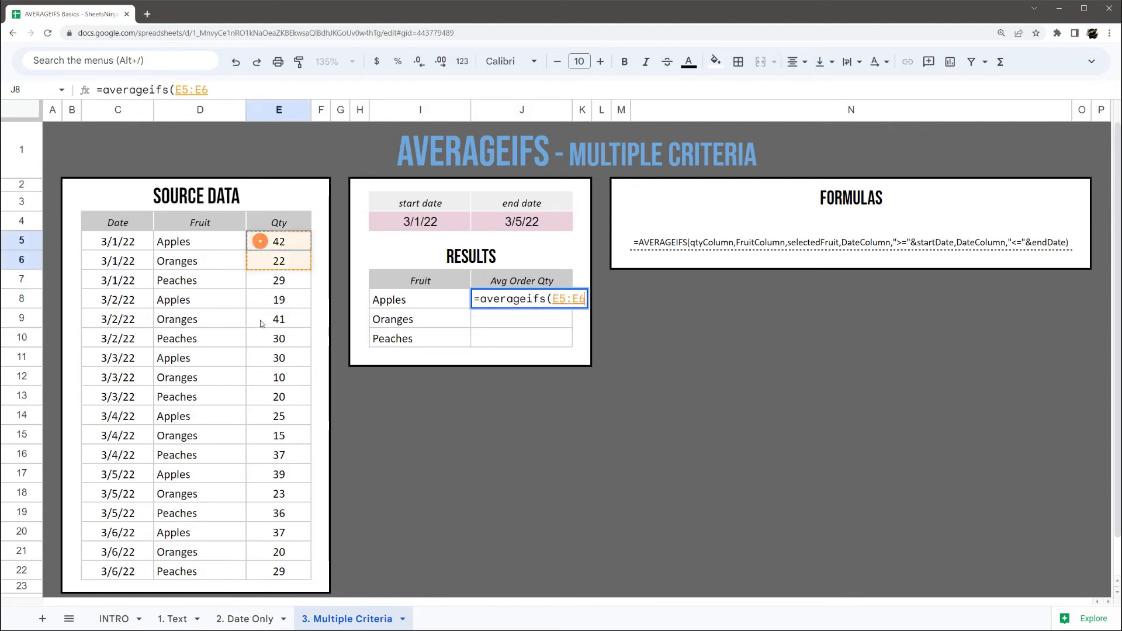
{"action": "left_click", "coordinate": [117, 241]}
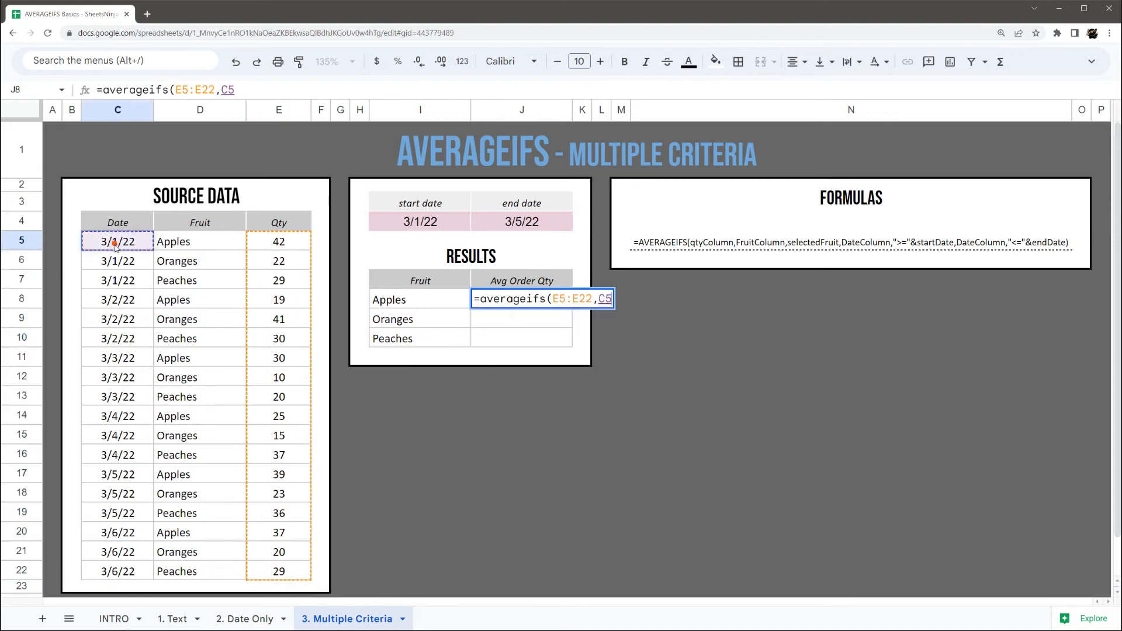
{"action": "left_click_drag", "start_coordinate": [117, 241], "coordinate": [117, 571]}
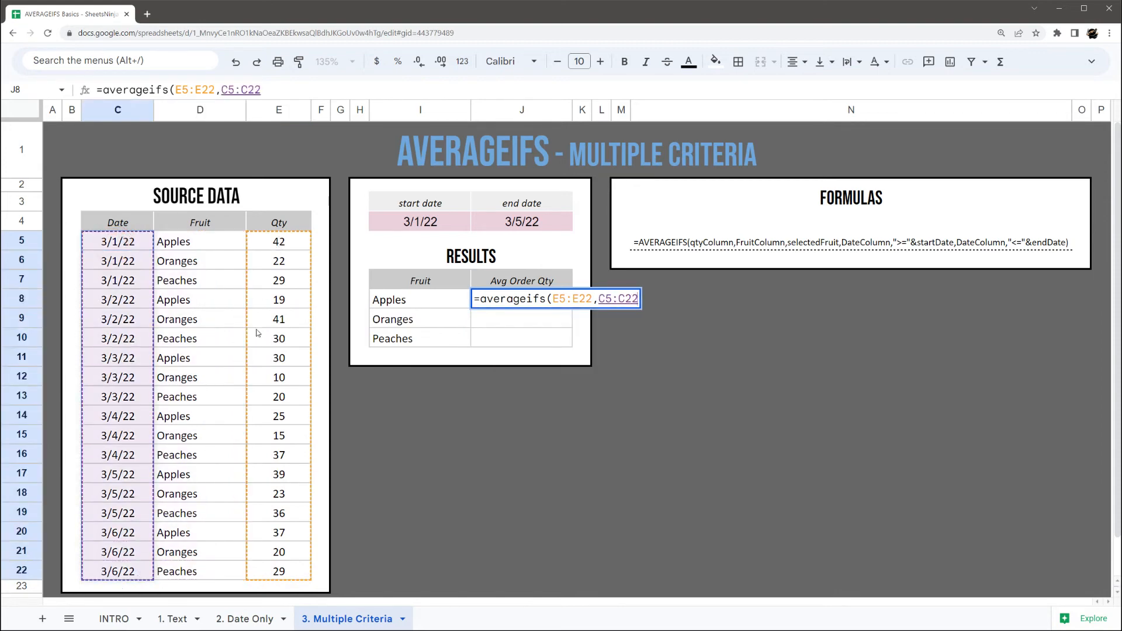
{"action": "type", "text": ",\">=\""}
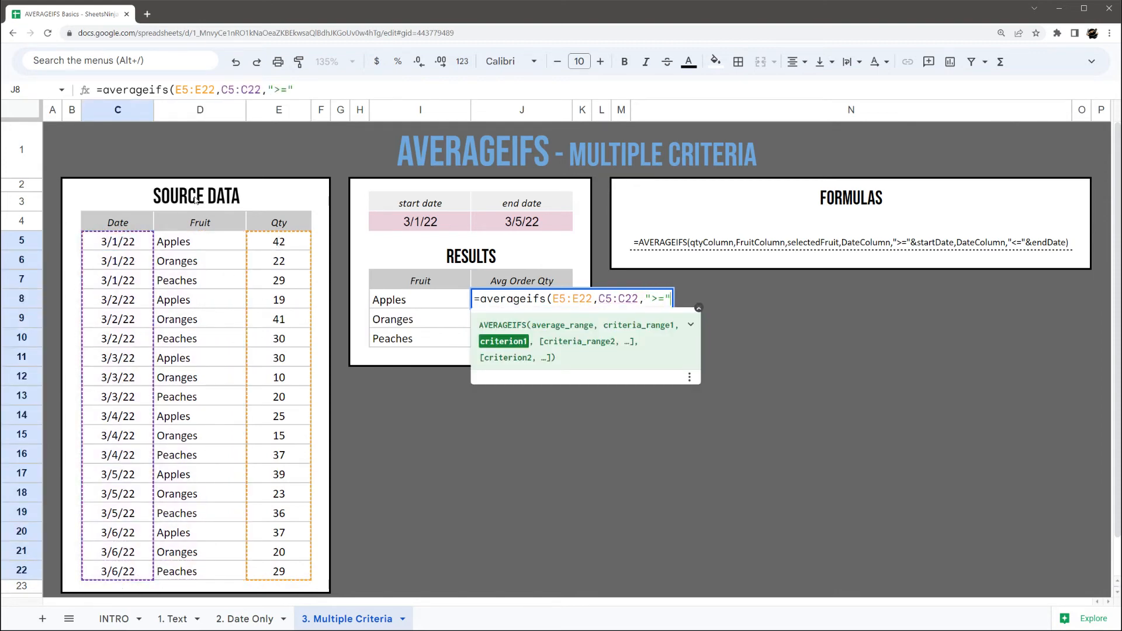
{"action": "left_click", "coordinate": [419, 221]}
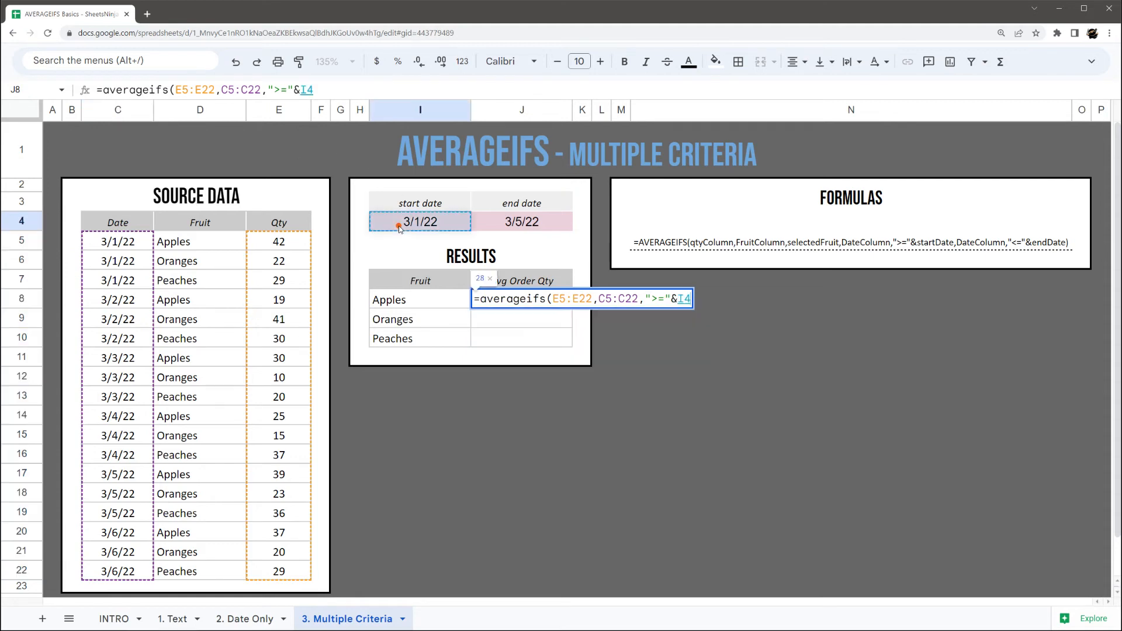
- Add the "<="&J4 end-date and D5:D22,I8 fruit criteria, lock ranges, giving Apples 31
{"action": "left_click_drag", "start_coordinate": [106, 241], "coordinate": [117, 435]}
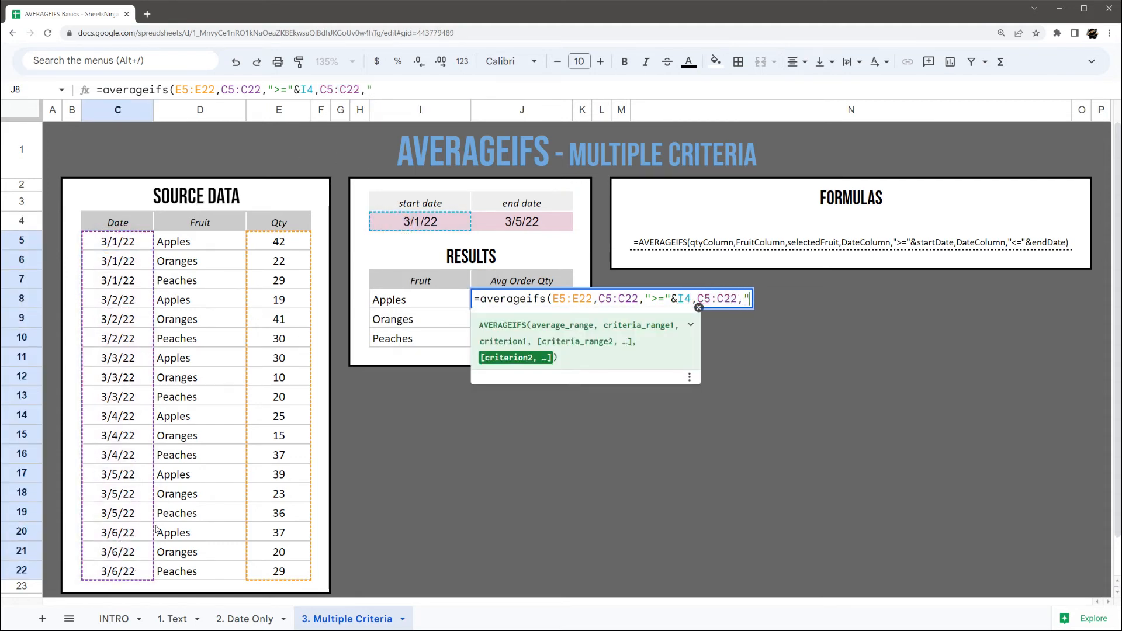
{"action": "type", "text": "\"<=\"&"}
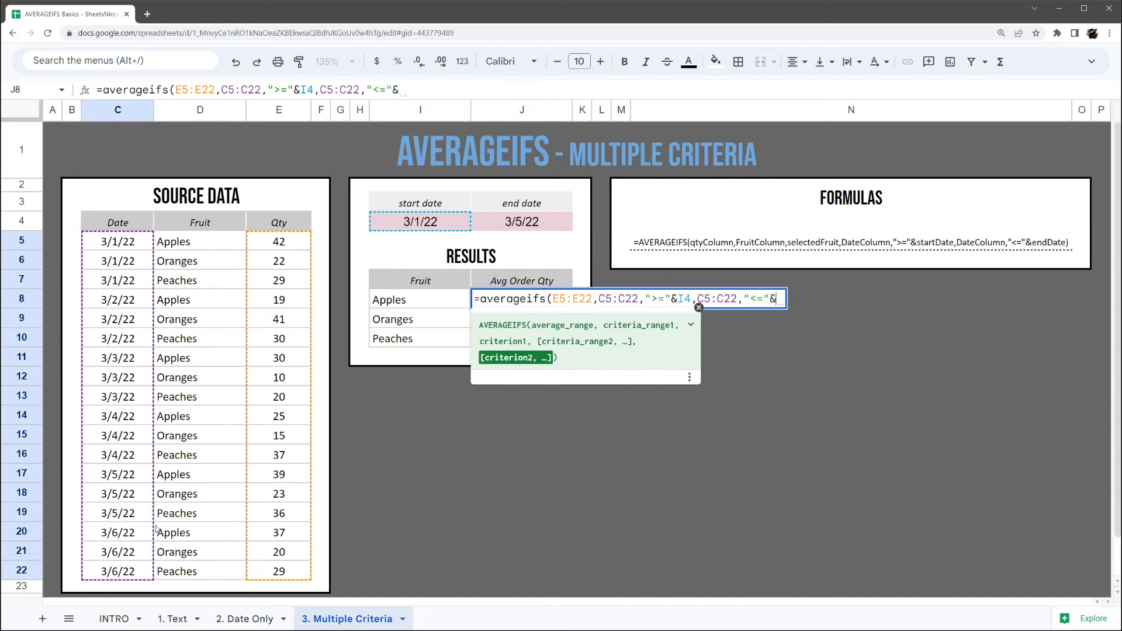
{"action": "left_click", "coordinate": [521, 221]}
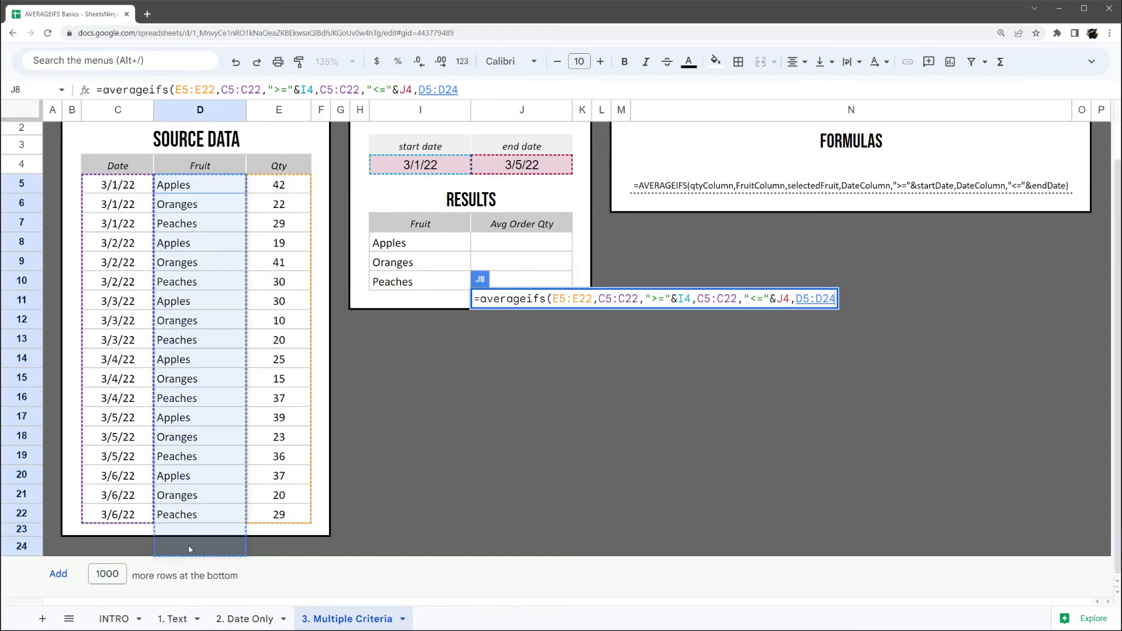
{"action": "type", "text": ","}
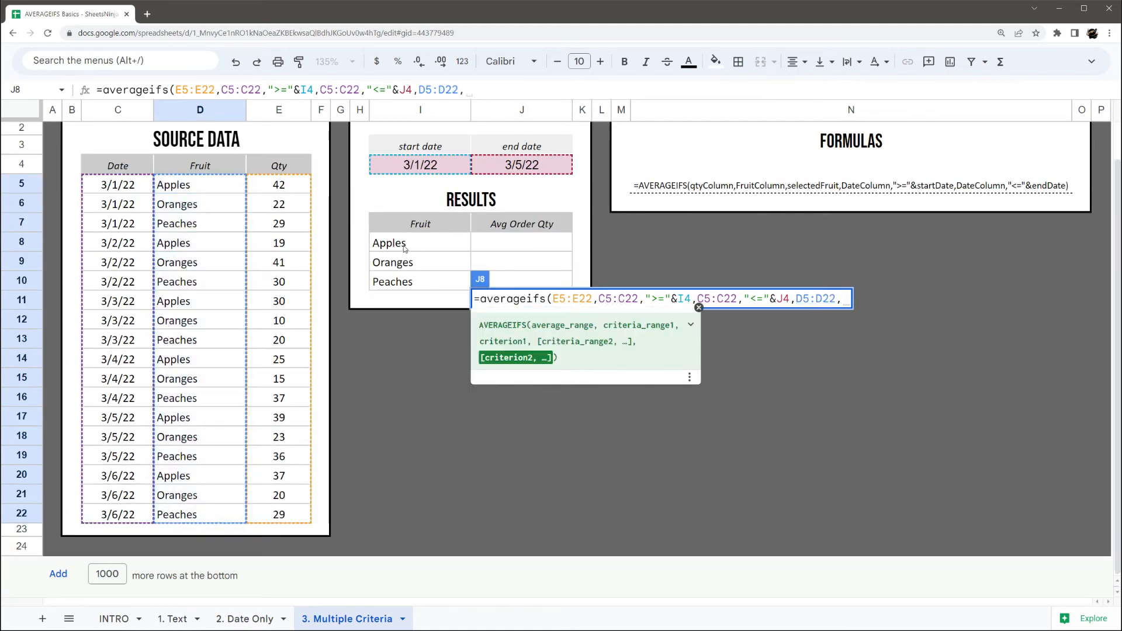
{"action": "type", "text": "I8)"}
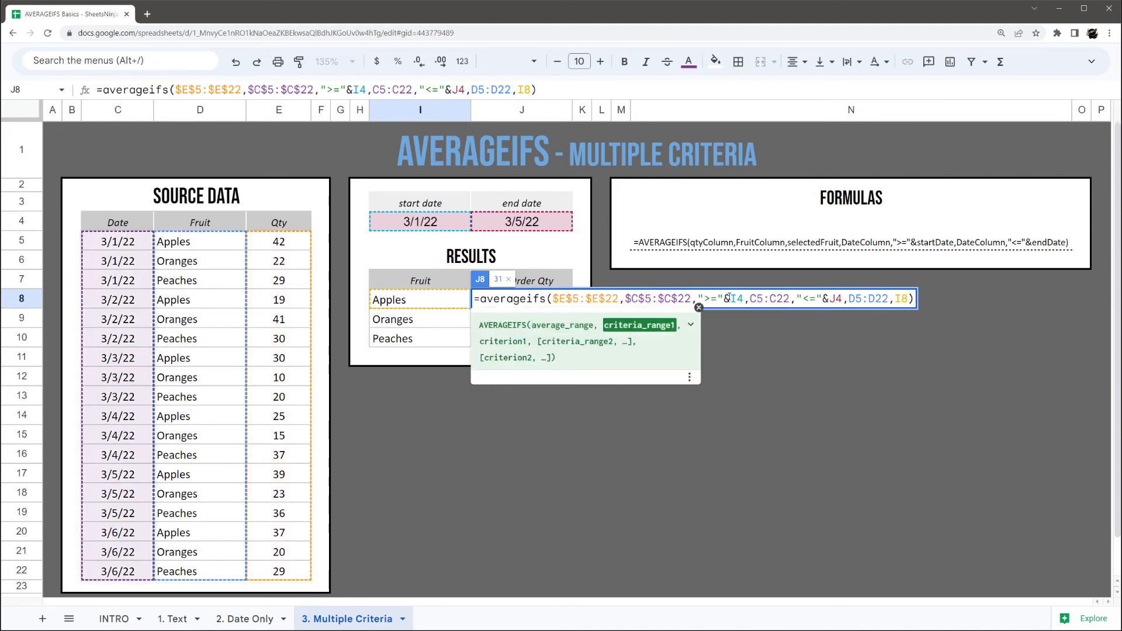
{"action": "key", "text": "f4"}
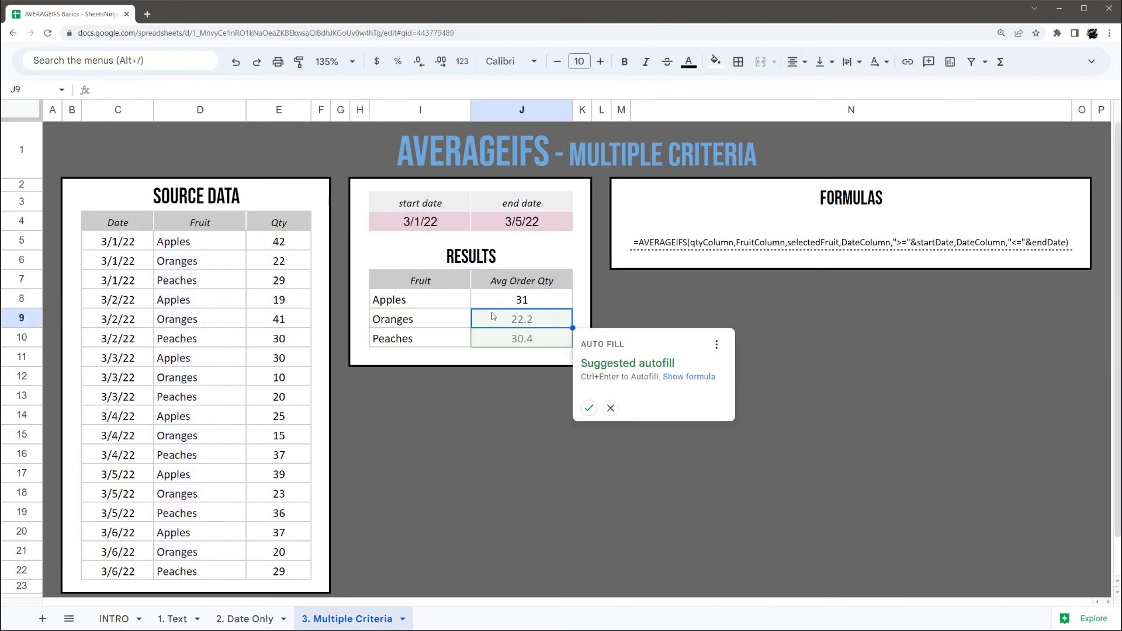
{"action": "mouse_move", "coordinate": [588, 408]}
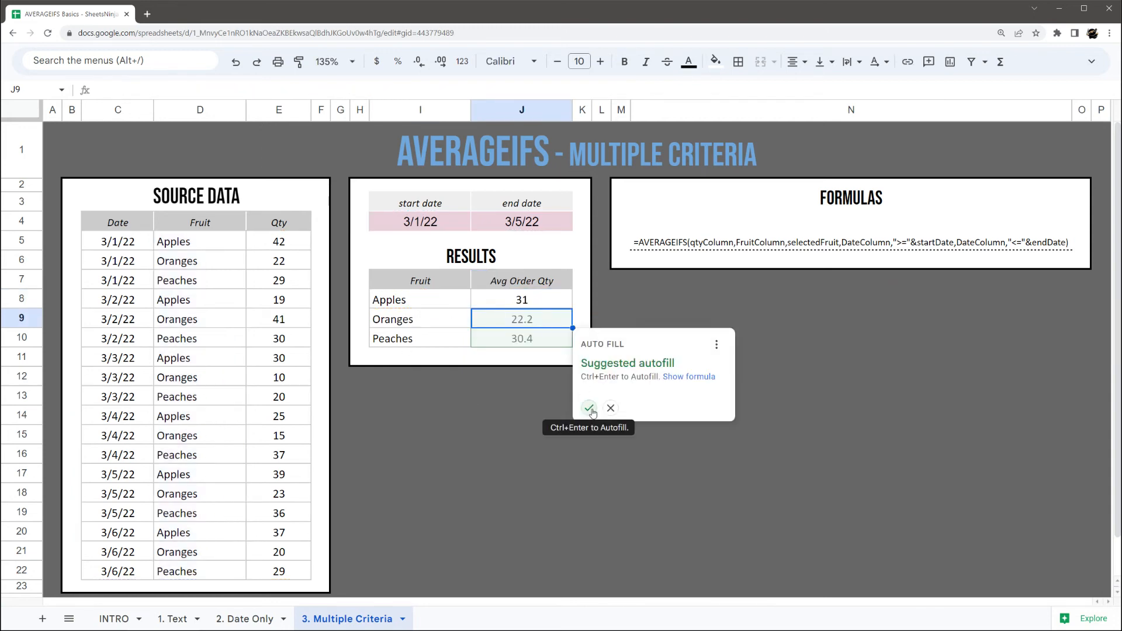
- Accept the suggested fill so Oranges and Peaches show 22.2 and 30.4, then select the end date
{"action": "left_click", "coordinate": [610, 408]}
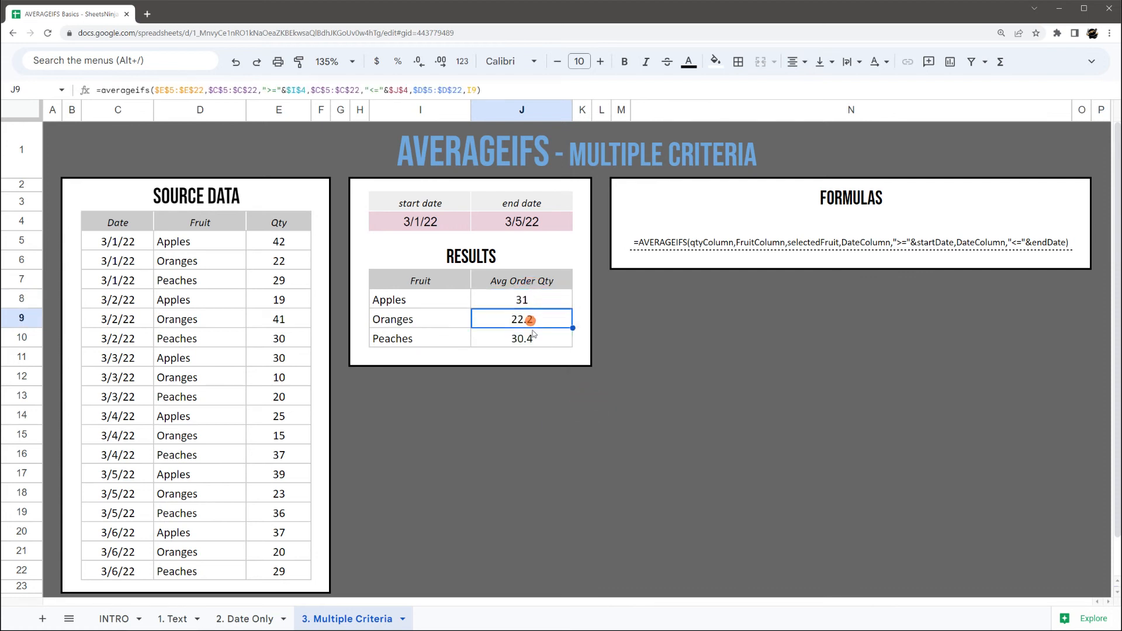
{"action": "left_click", "coordinate": [521, 221]}
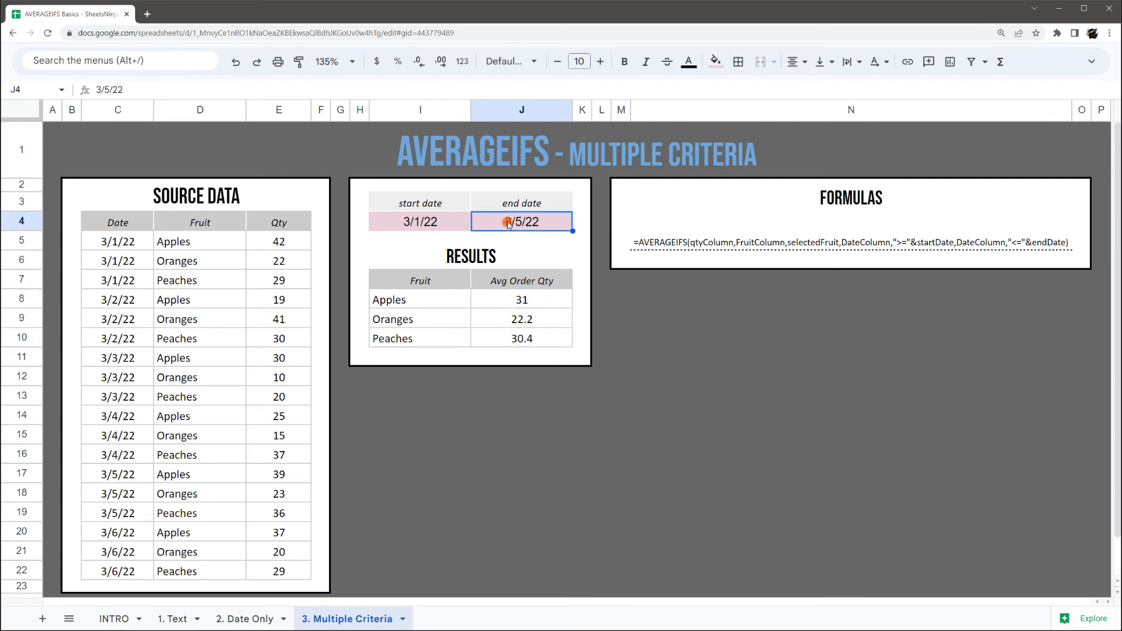
{"action": "type", "text": "3/4/22"}
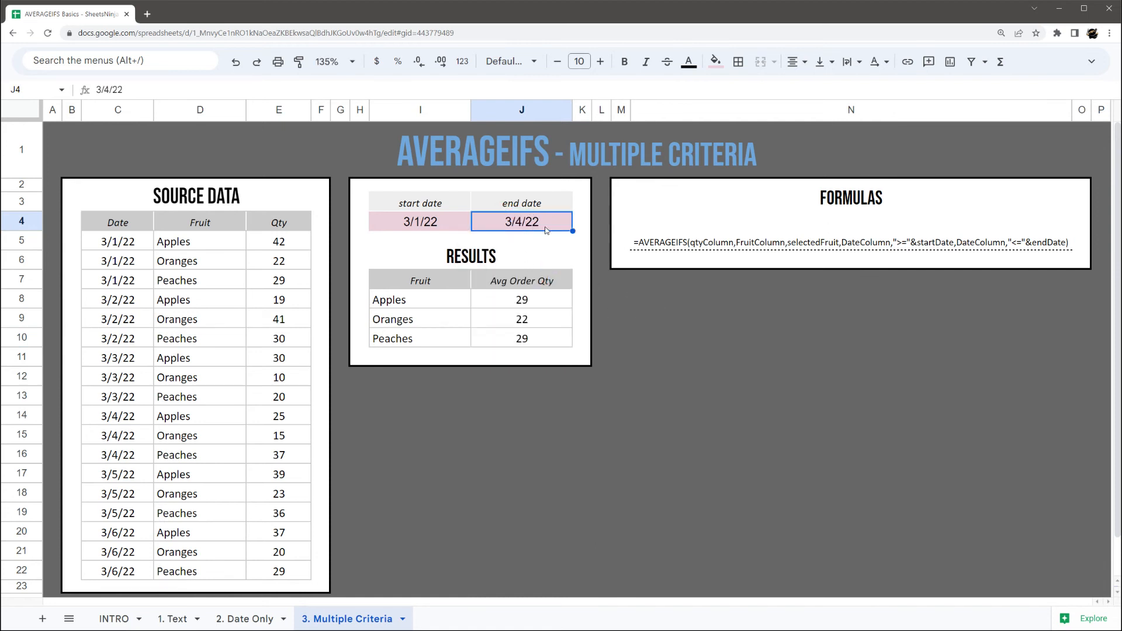
{"action": "mouse_move", "coordinate": [529, 335]}
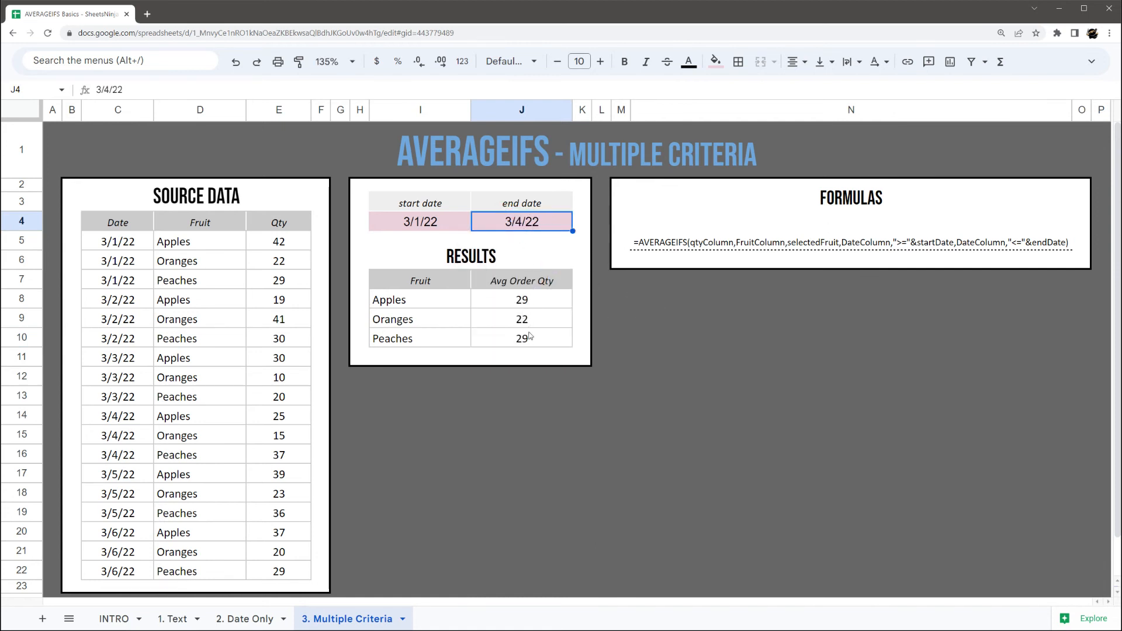
{"action": "type", "text": "3/3/22"}
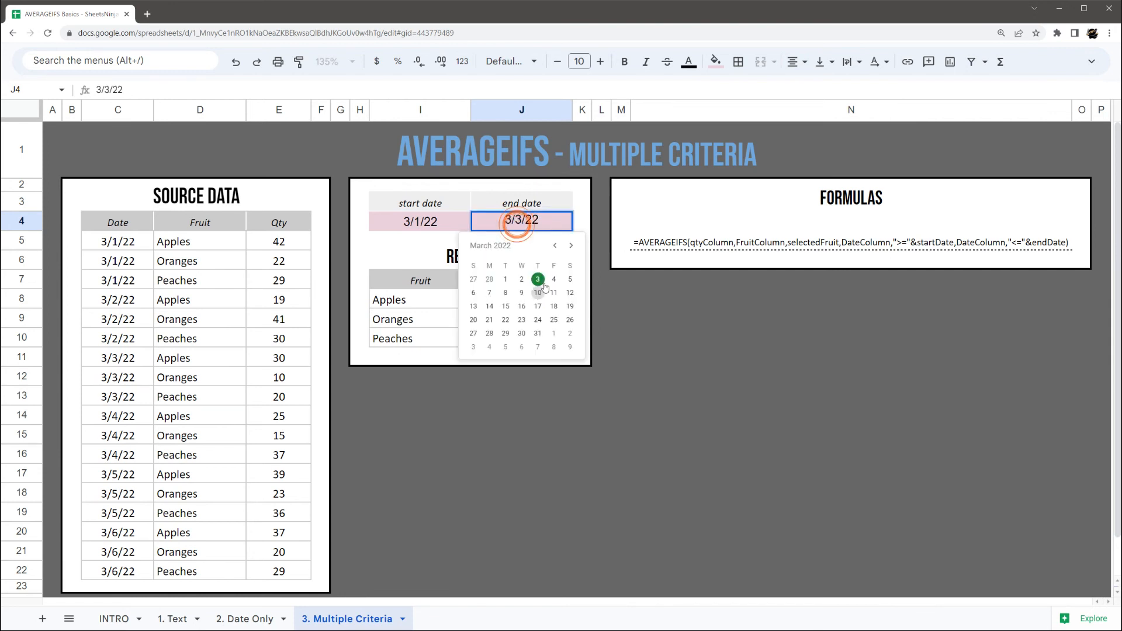
{"action": "left_click", "coordinate": [553, 278]}
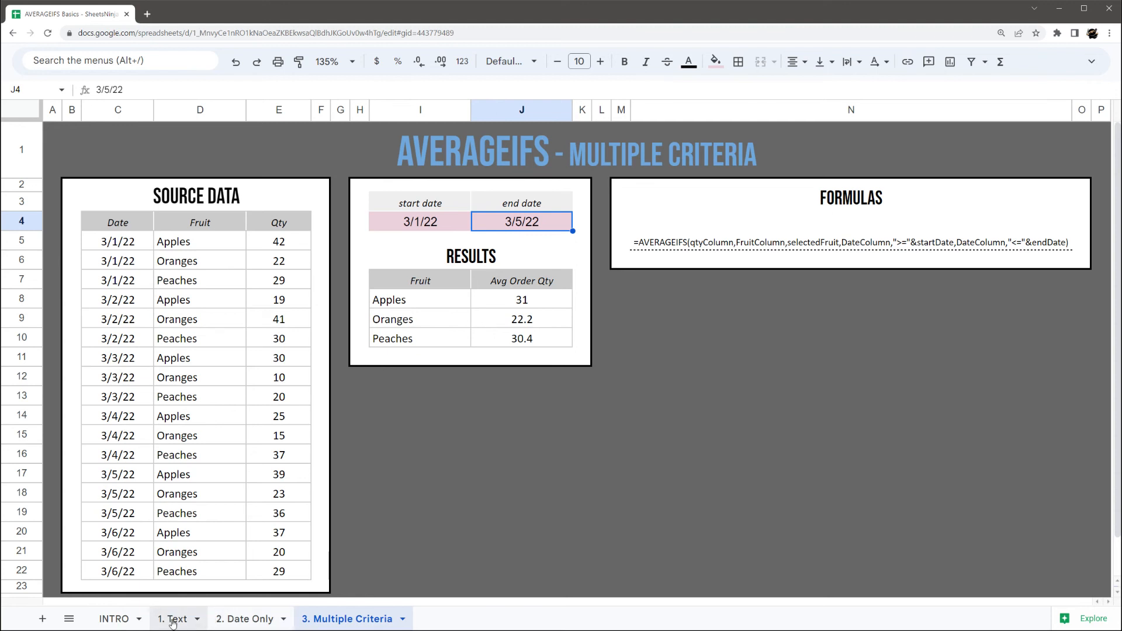
{"action": "left_click", "coordinate": [174, 618]}
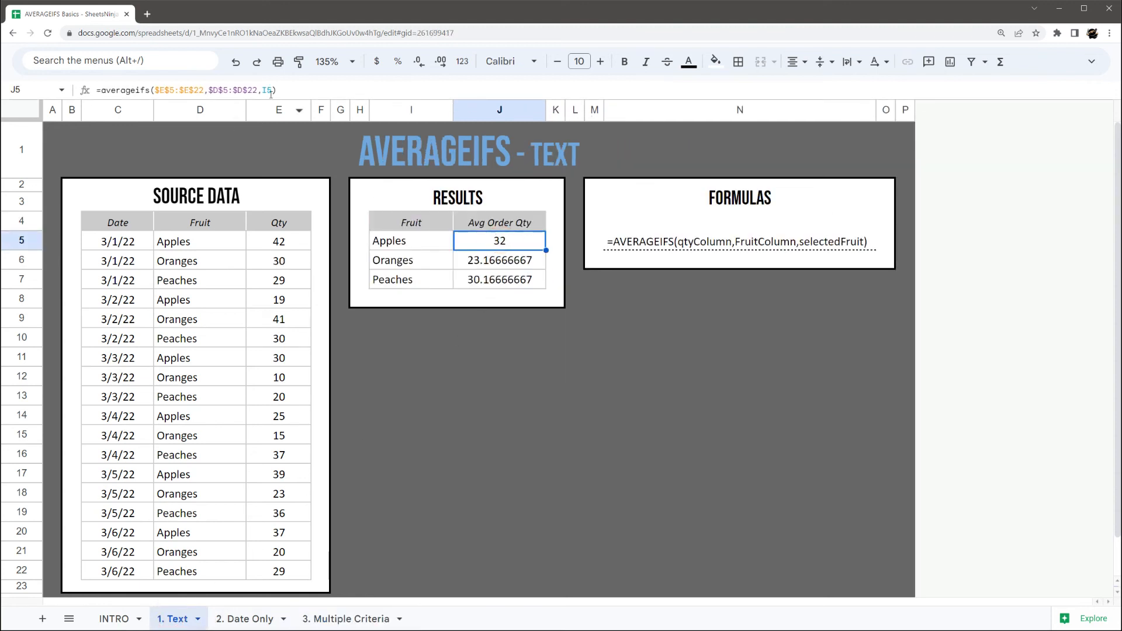
- Change the J5 criterion to "<>Apples" so it averages every fruit except Apples, 26.67
{"action": "double_click", "coordinate": [499, 241]}
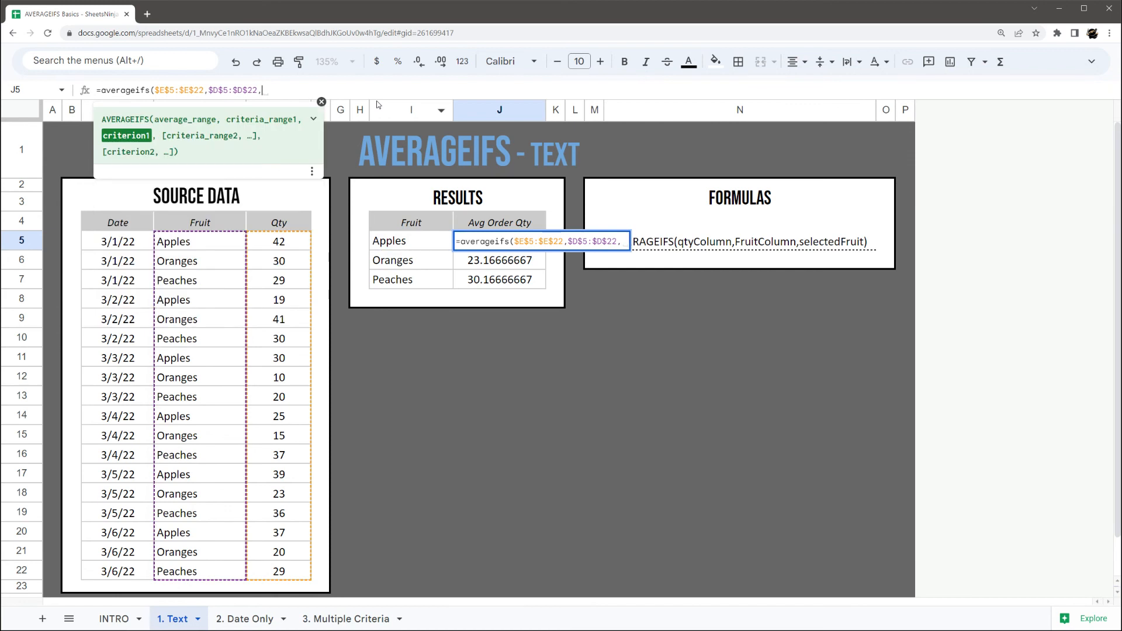
{"action": "type", "text": "\"<>"}
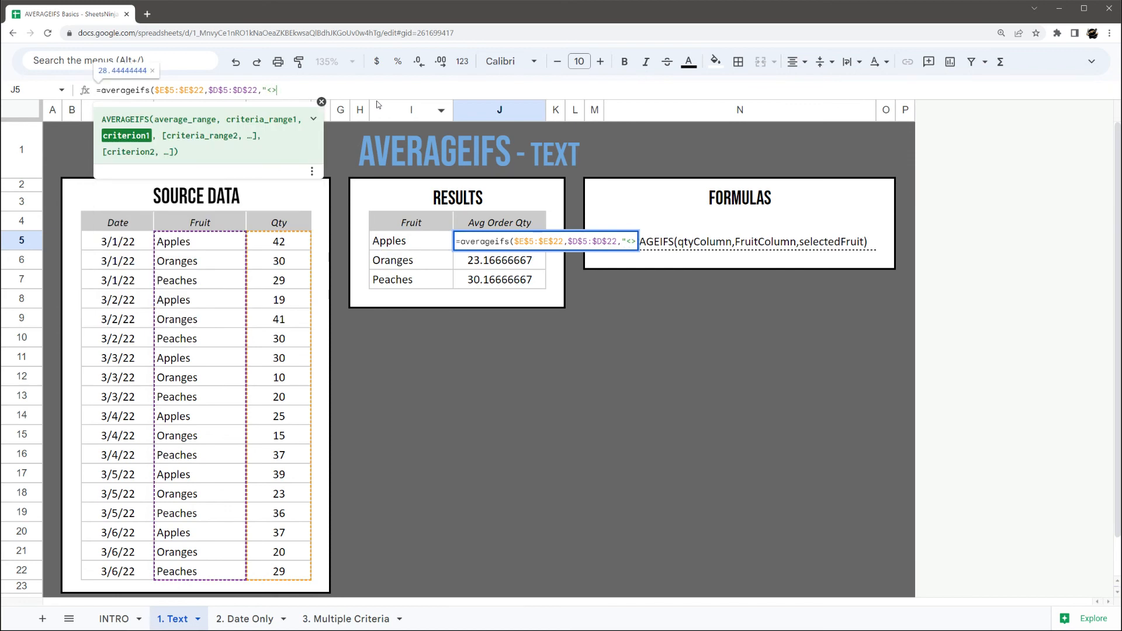
{"action": "type", "text": "Apples"}
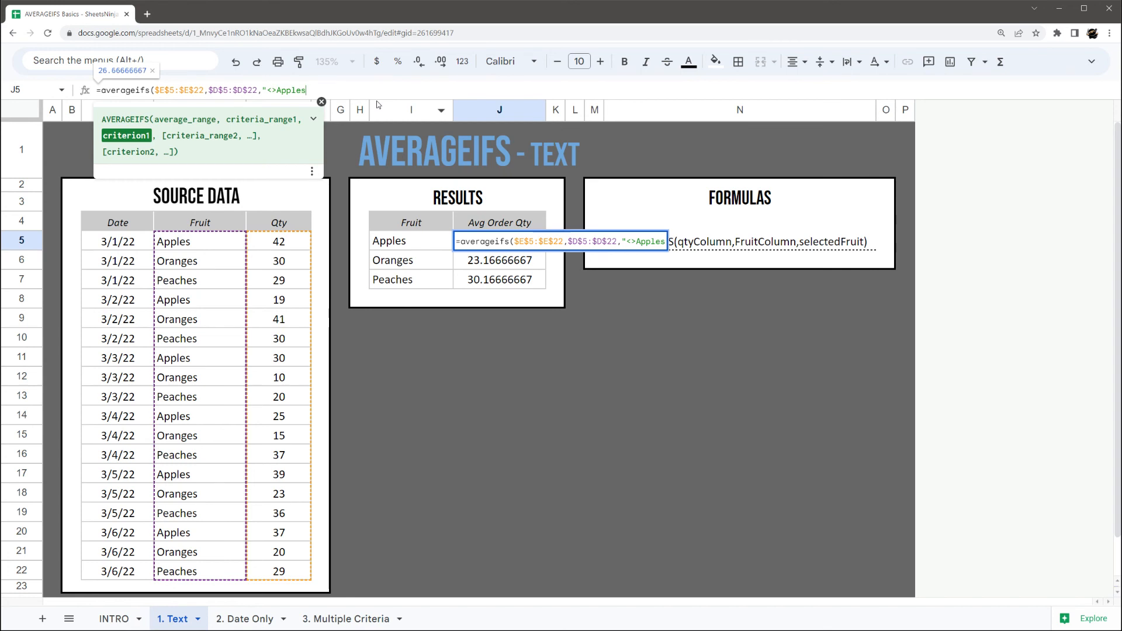
{"action": "type", "text": "\")"}
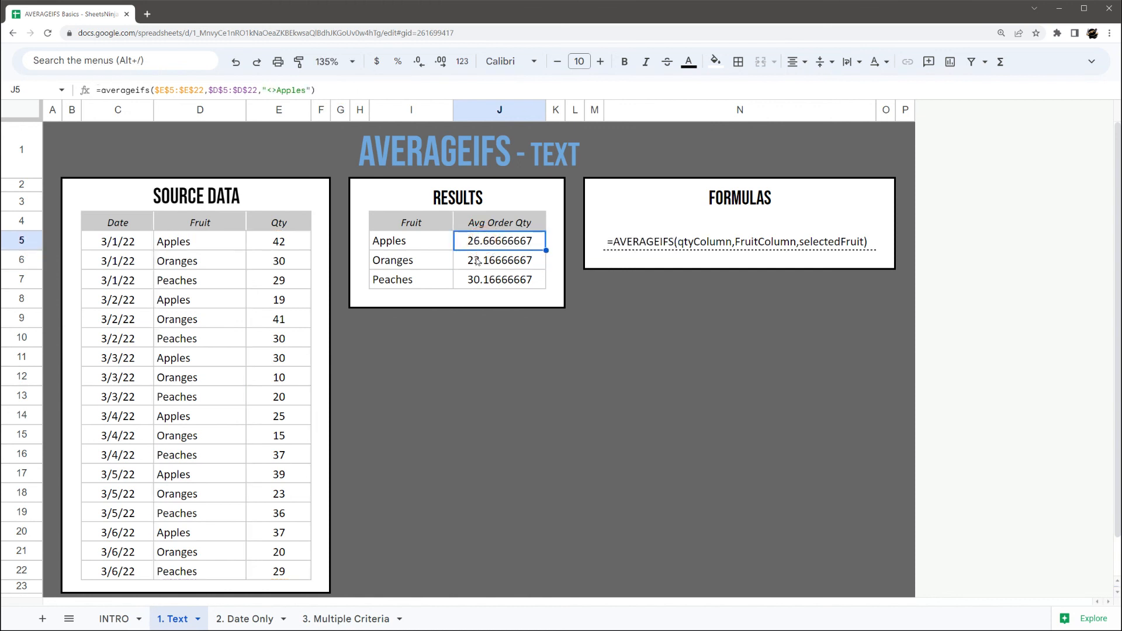
{"action": "double_click", "coordinate": [499, 240]}
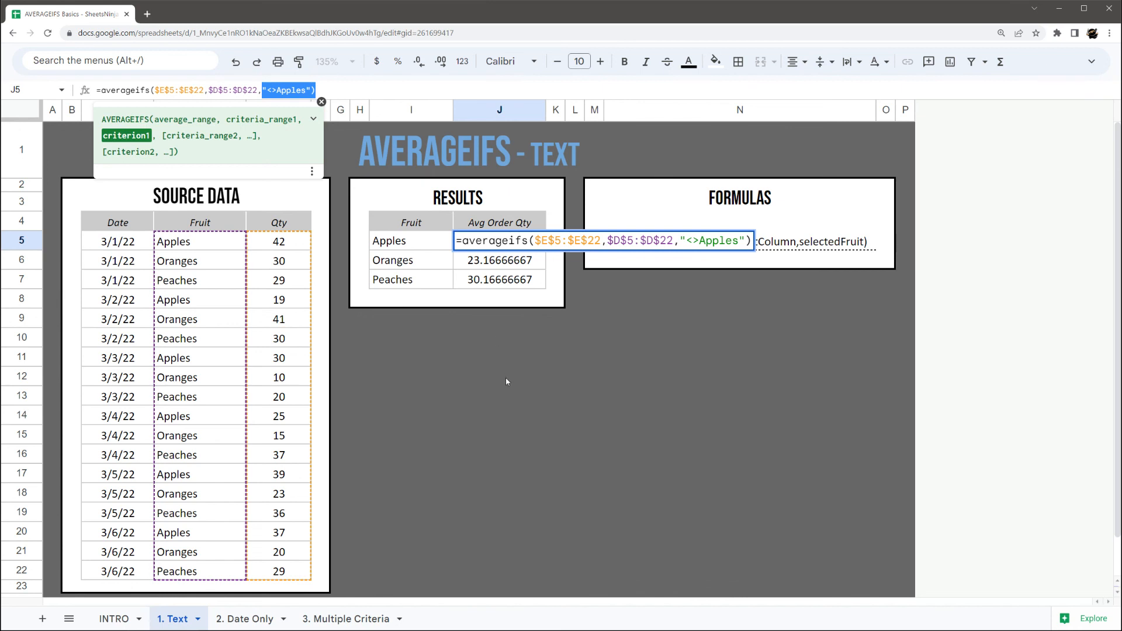
{"action": "key", "text": "Enter"}
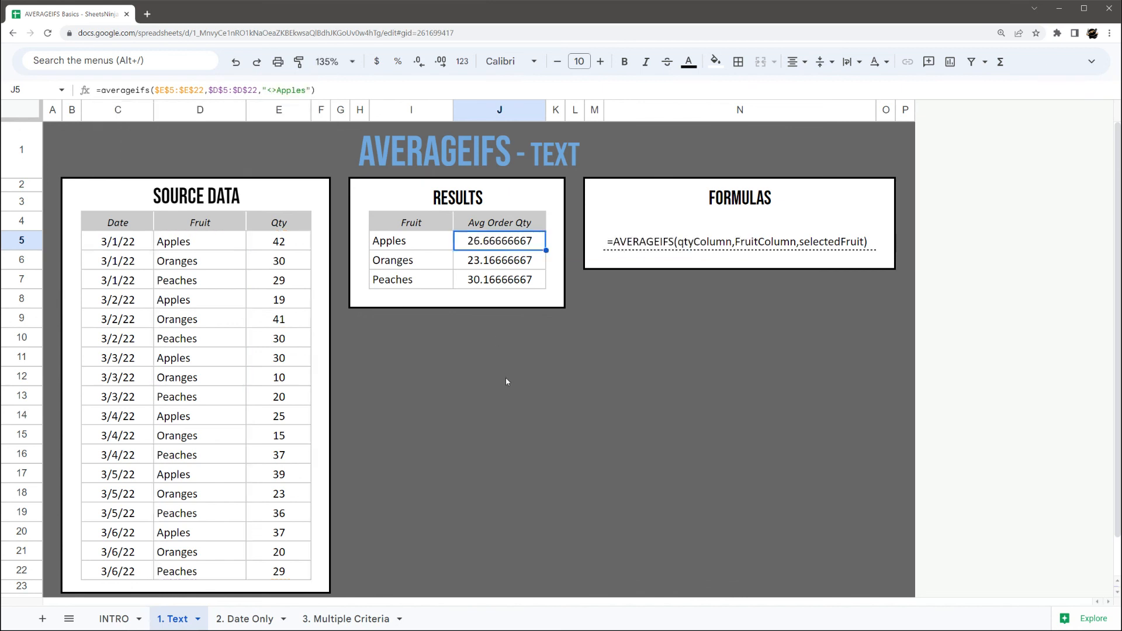
{"action": "mouse_move", "coordinate": [552, 362]}
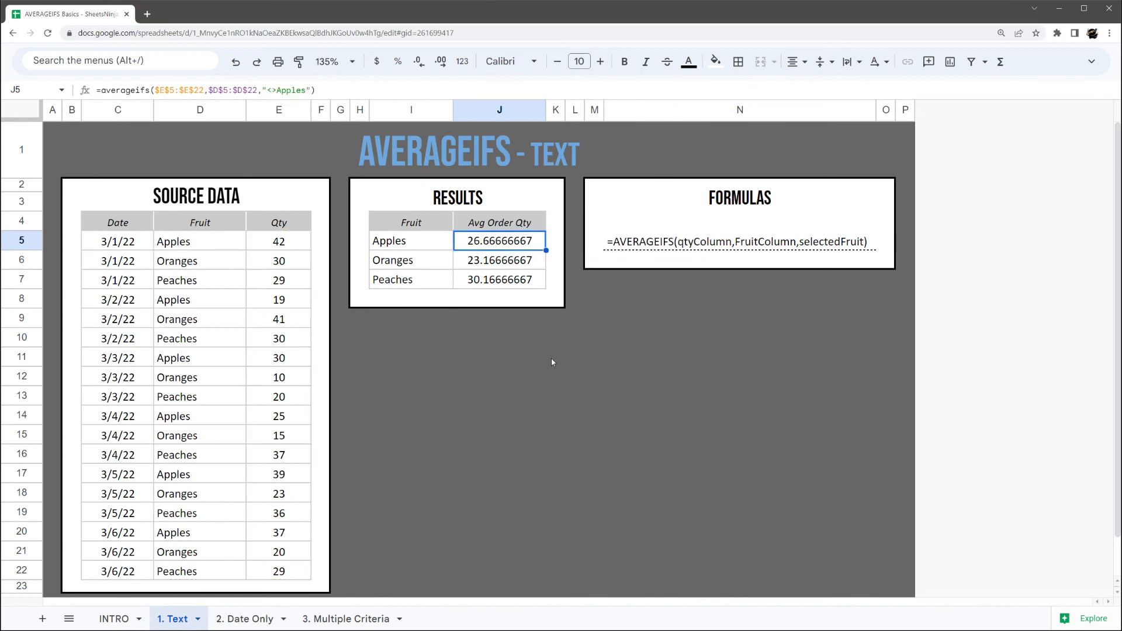